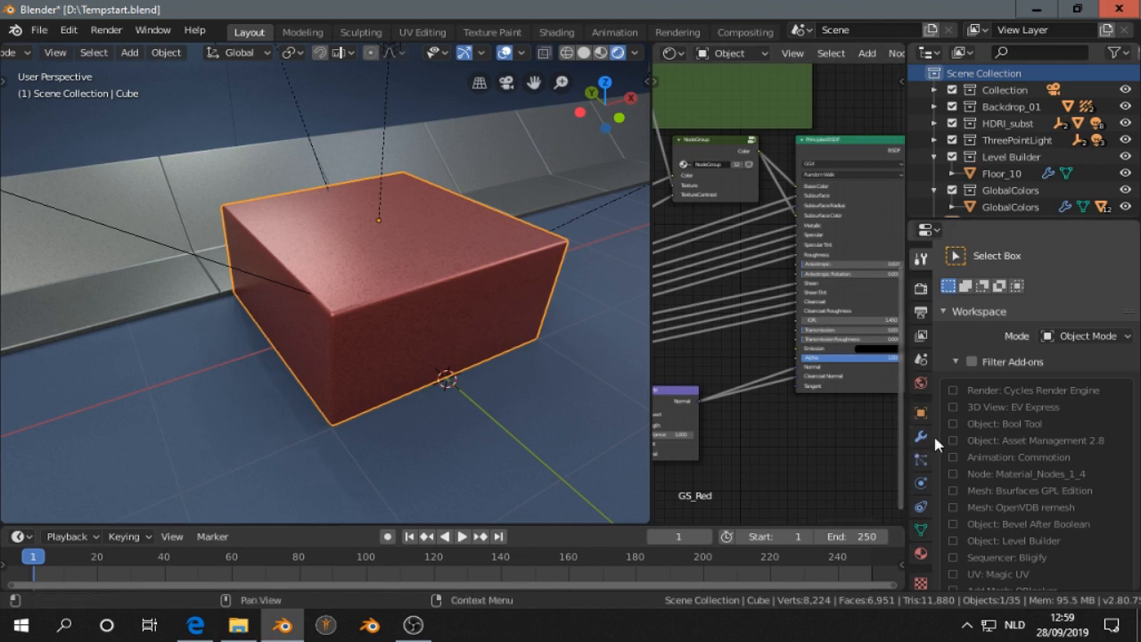
Step: Show the red box's modifier stack with the Bevel modifier collapsed, briefly inspecting its mesh in Edit Mode
{"action": "left_click", "coordinate": [920, 435]}
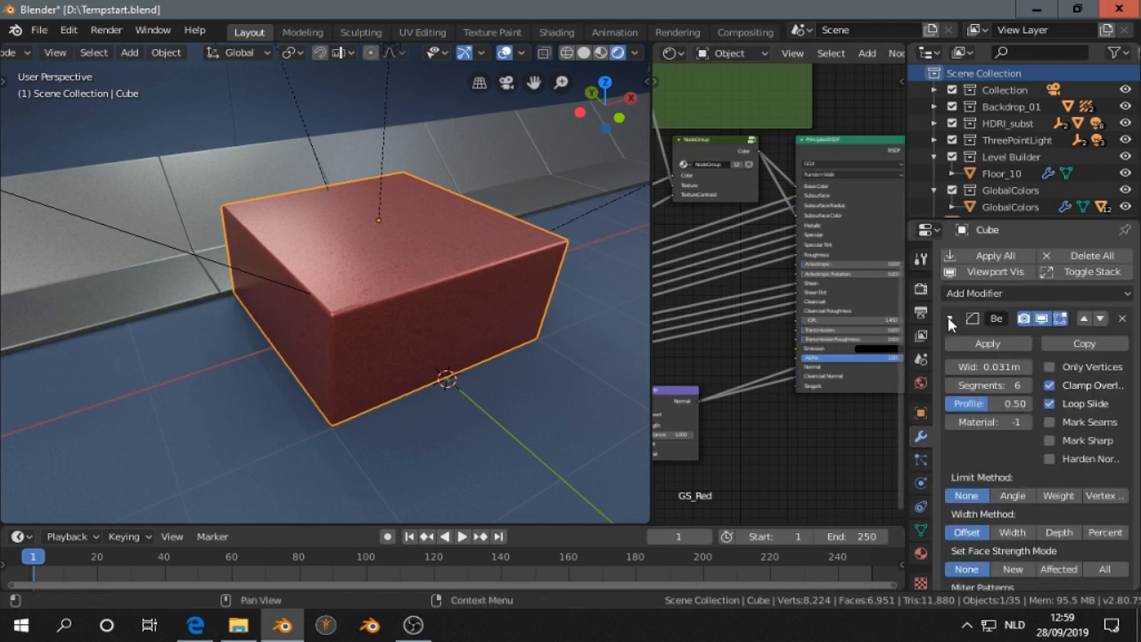
{"action": "left_click", "coordinate": [950, 318]}
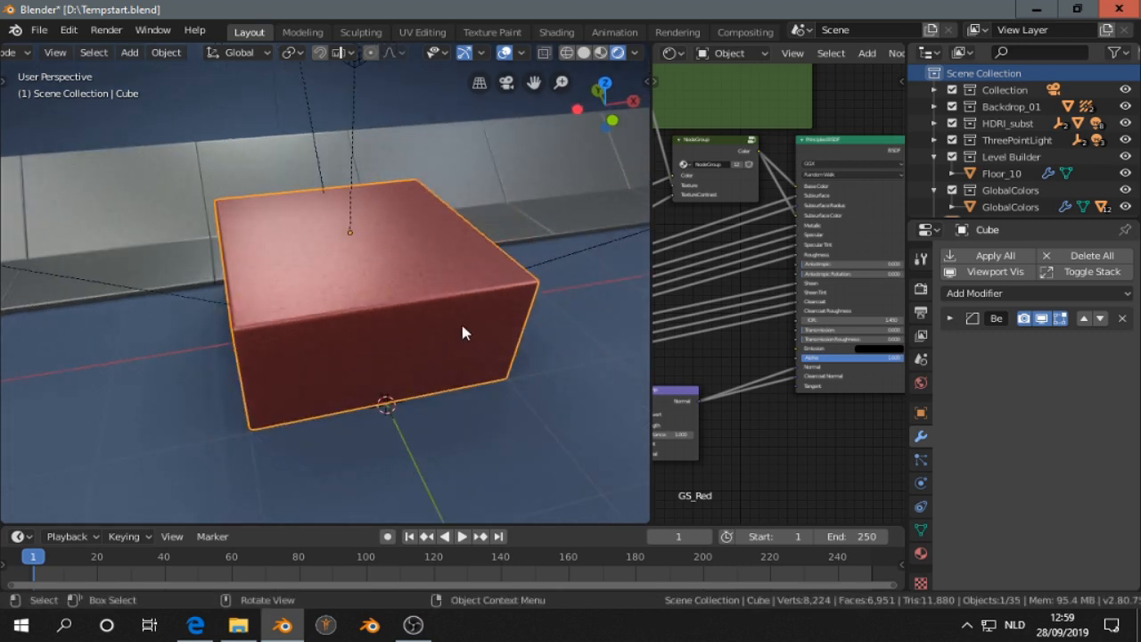
{"action": "key", "text": "Tab"}
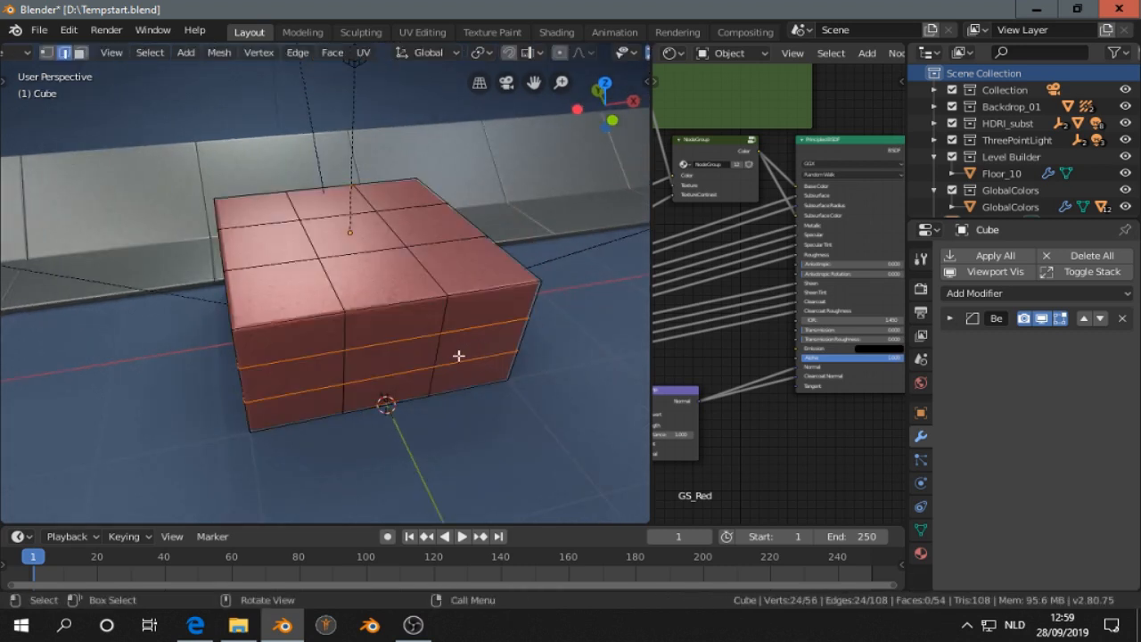
{"action": "mouse_move", "coordinate": [325, 258]}
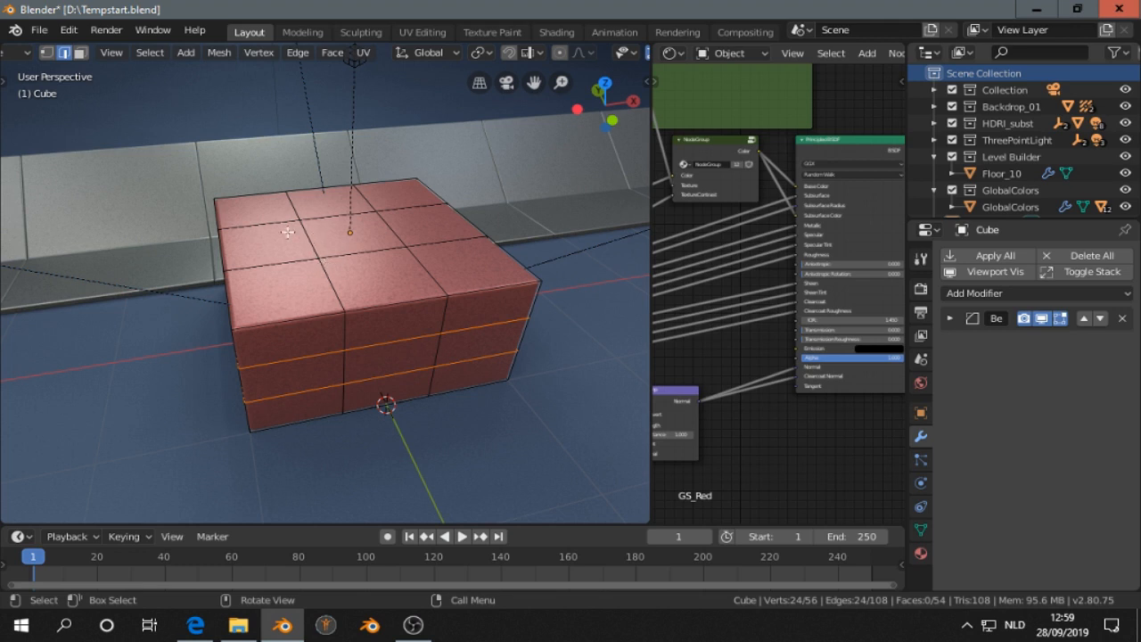
{"action": "mouse_move", "coordinate": [350, 330]}
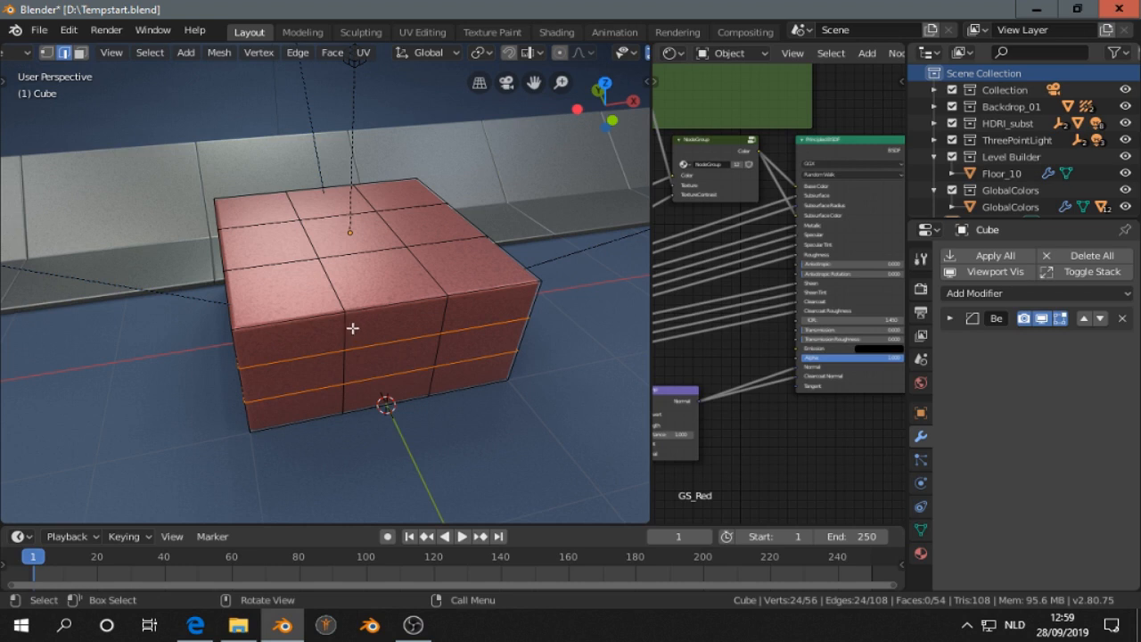
{"action": "mouse_move", "coordinate": [359, 360]}
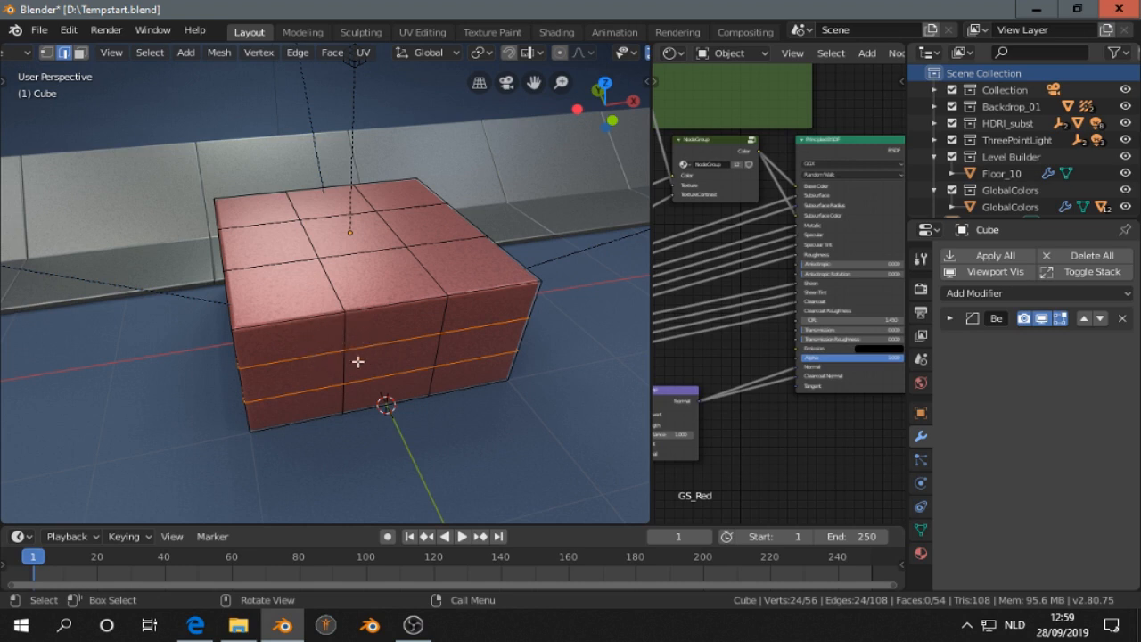
{"action": "mouse_move", "coordinate": [398, 335]}
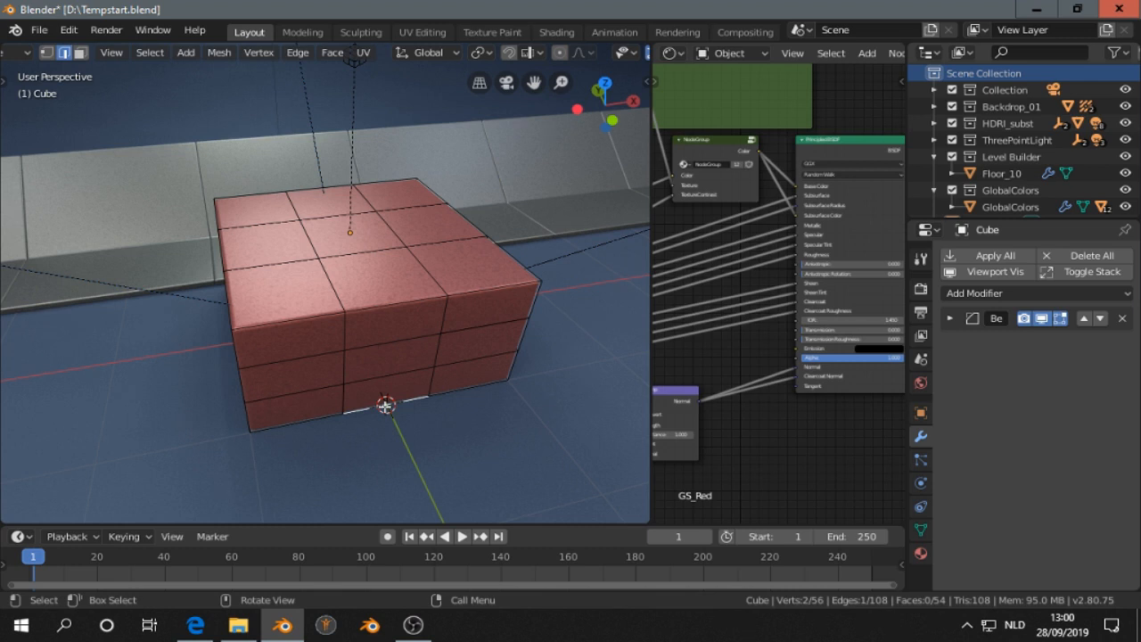
{"action": "key", "text": "shift+s"}
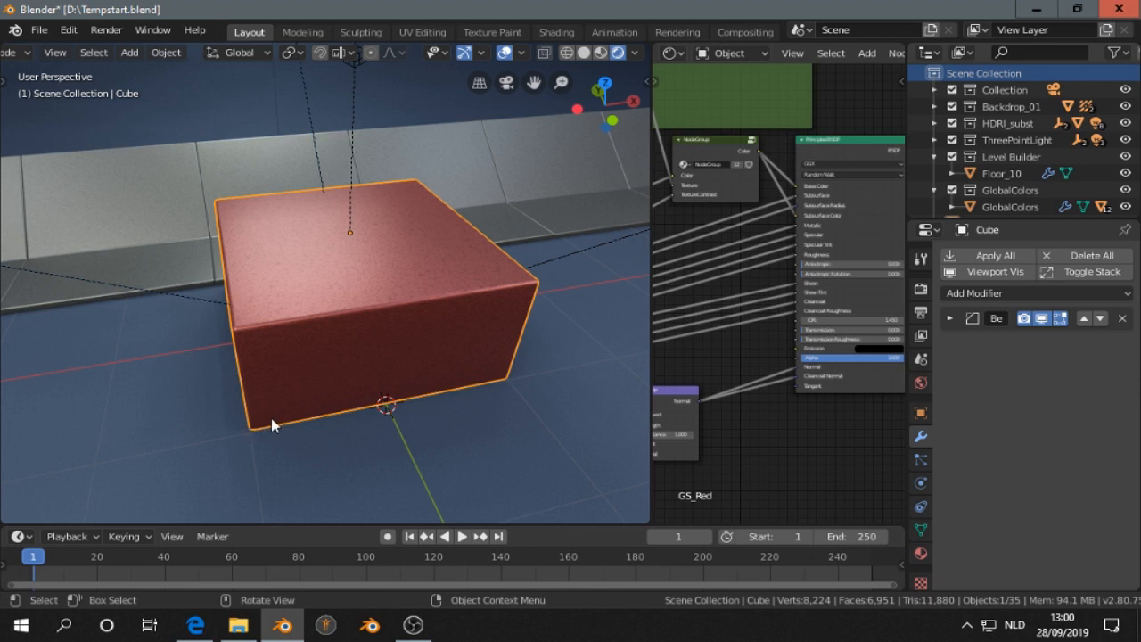
Step: Add a cube, scale it into a thin bar at the base and BoolTool-difference it from the red box
{"action": "left_click", "coordinate": [128, 52]}
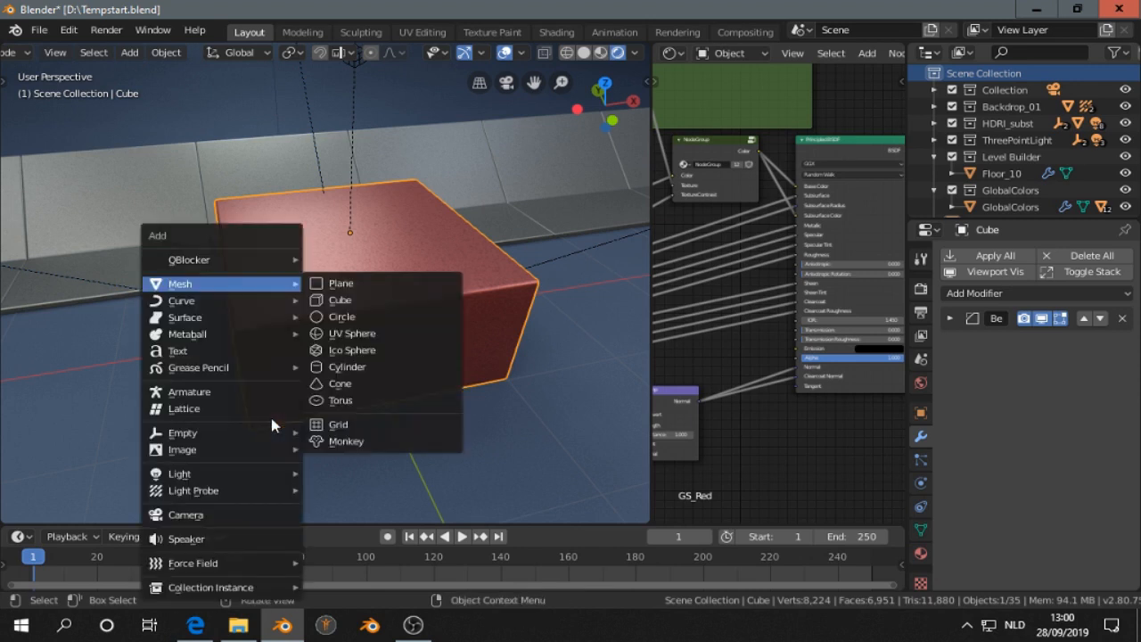
{"action": "left_click", "coordinate": [339, 299]}
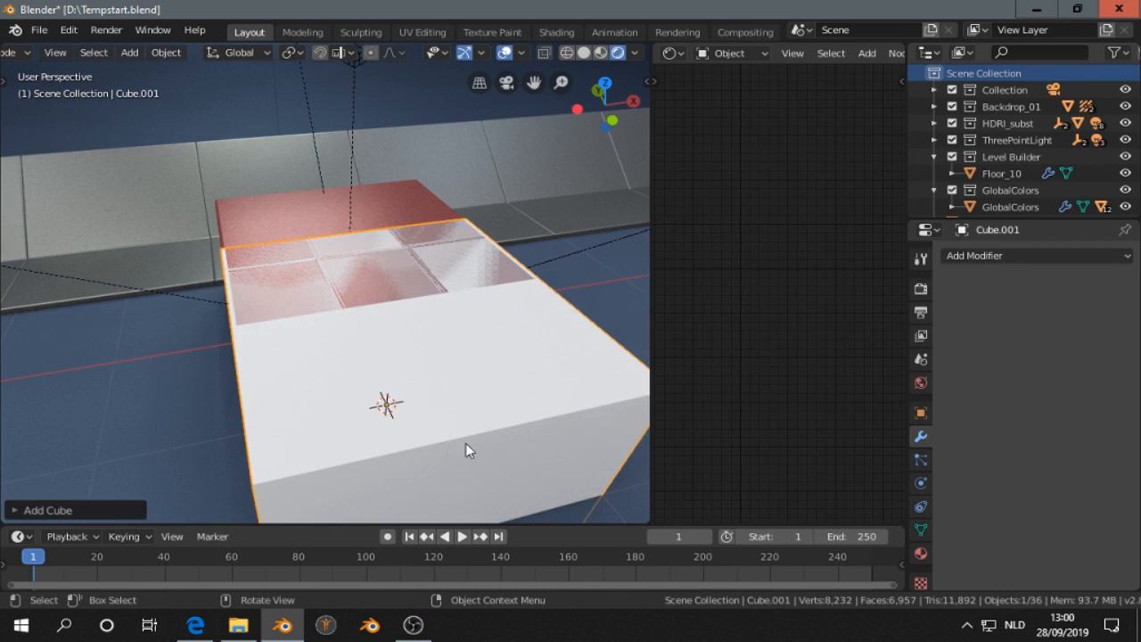
{"action": "key", "text": "s"}
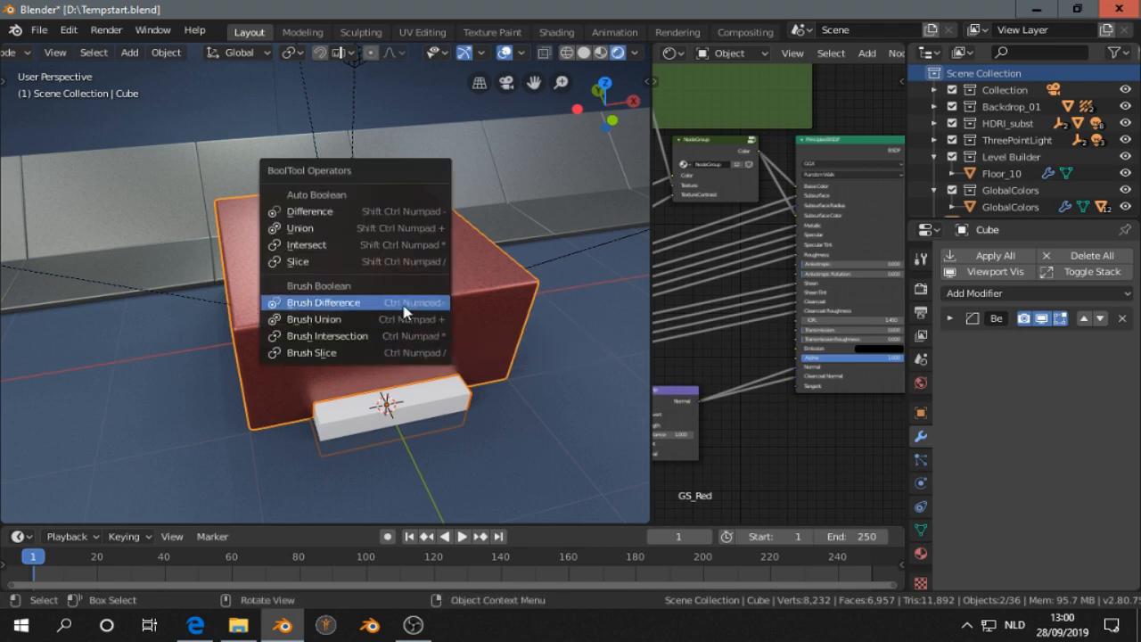
{"action": "left_click", "coordinate": [324, 303]}
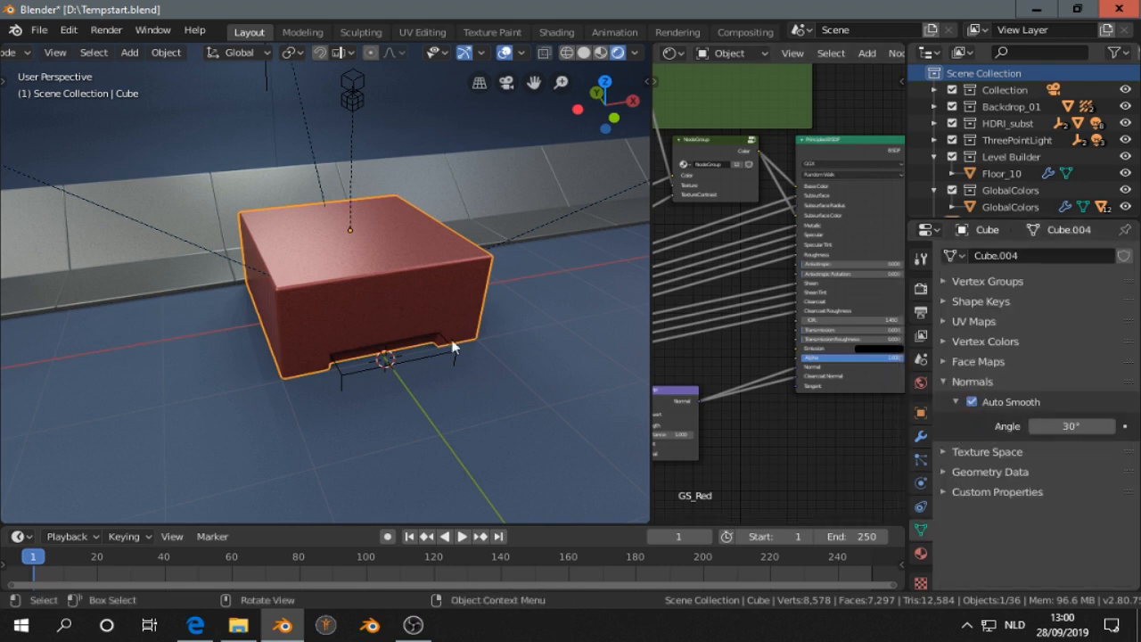
Step: Shade the notched red box smooth via Object > Shade Smooth with 30° auto smooth
{"action": "left_click", "coordinate": [166, 51]}
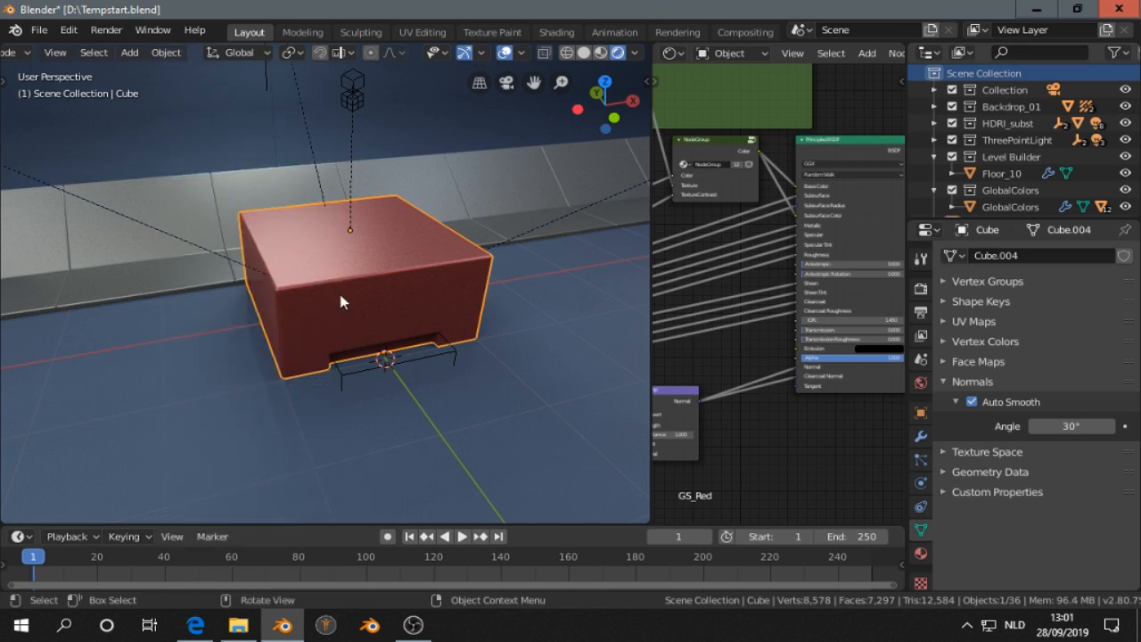
{"action": "mouse_move", "coordinate": [336, 287]}
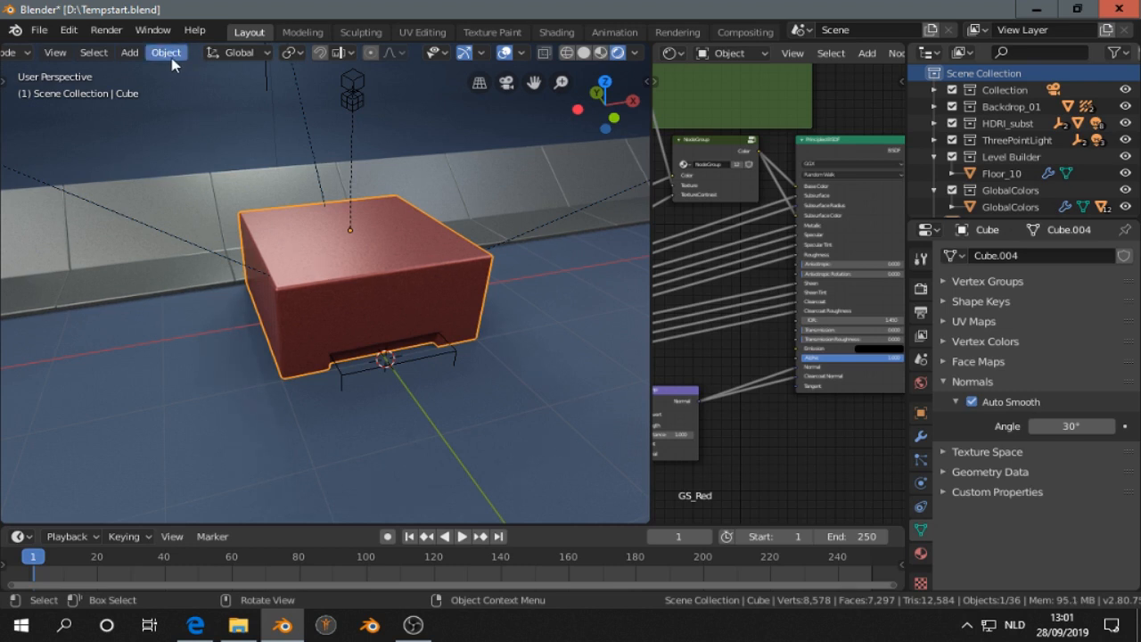
{"action": "left_click", "coordinate": [165, 52]}
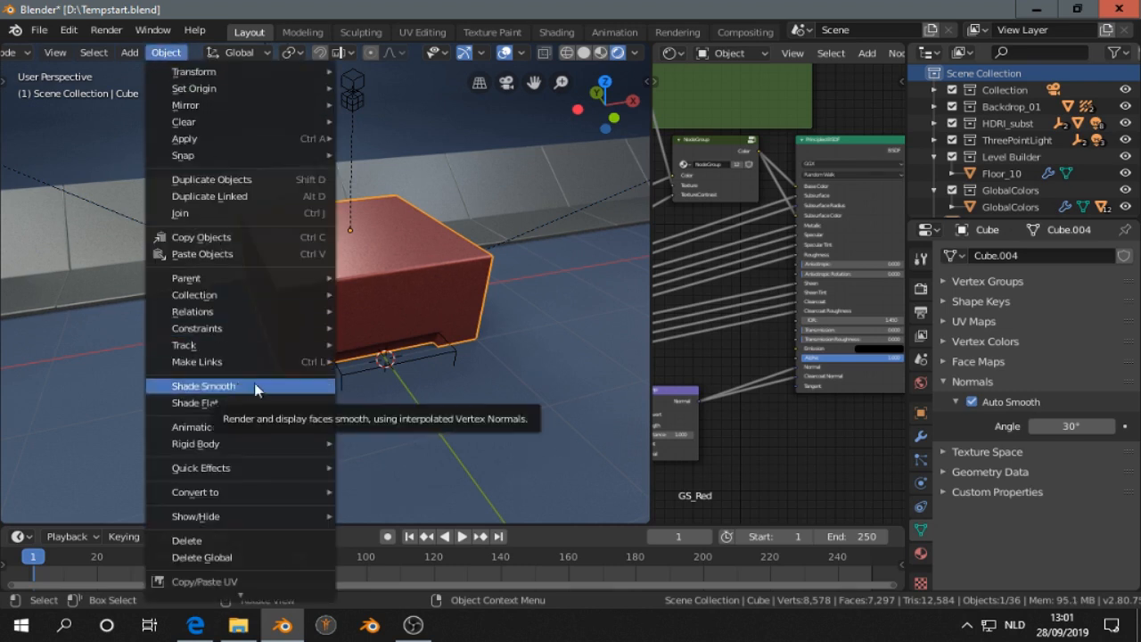
{"action": "left_click", "coordinate": [204, 385]}
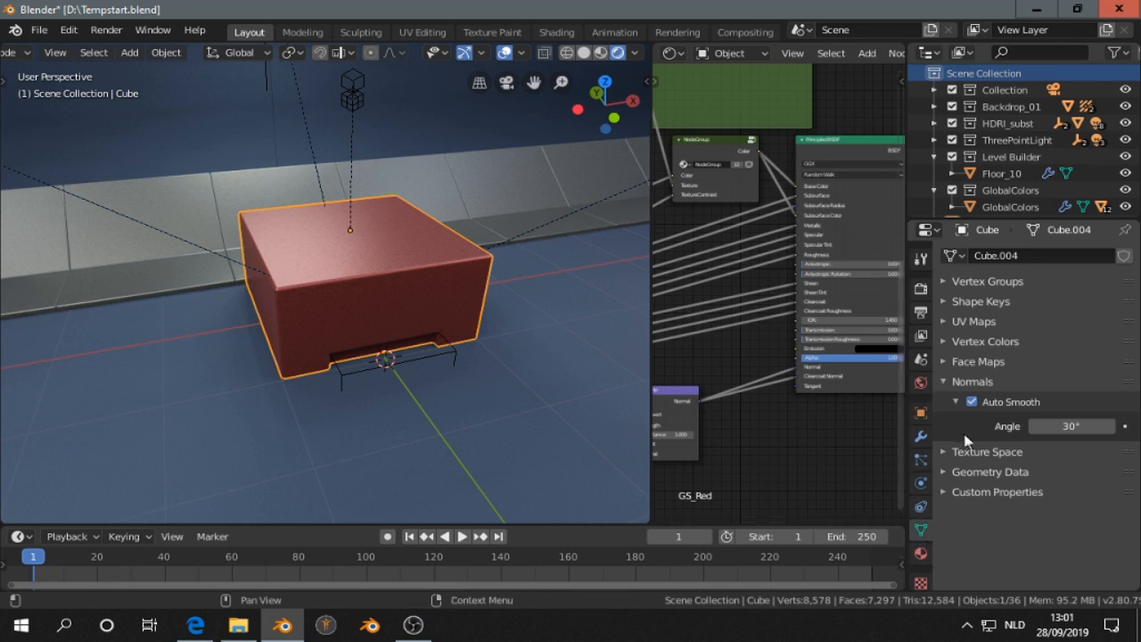
{"action": "mouse_move", "coordinate": [983, 406]}
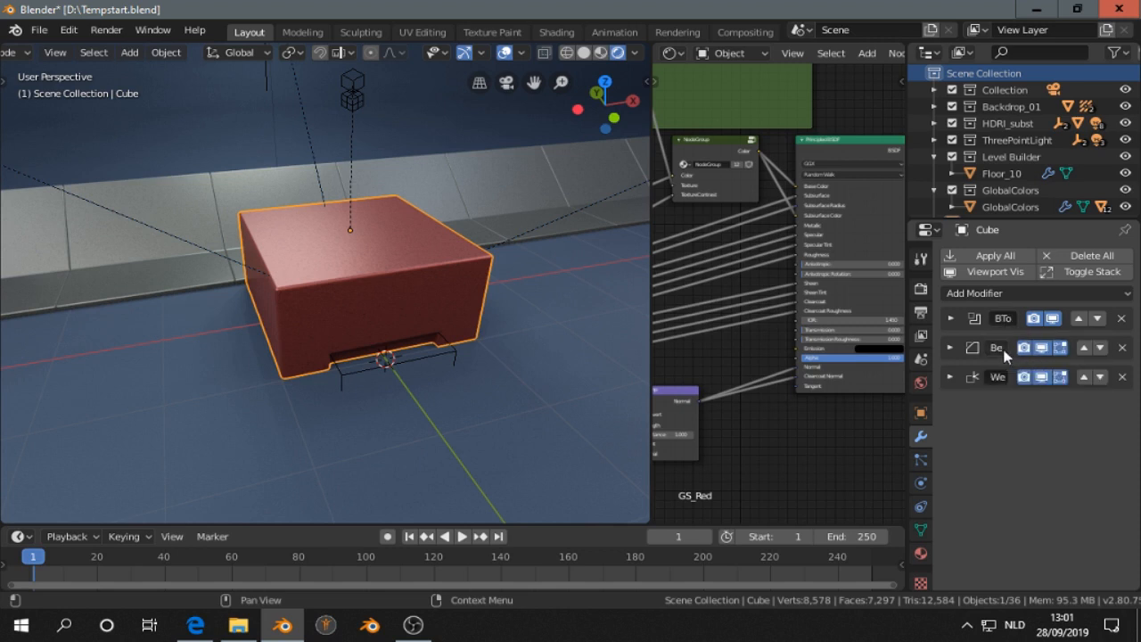
{"action": "mouse_move", "coordinate": [997, 383]}
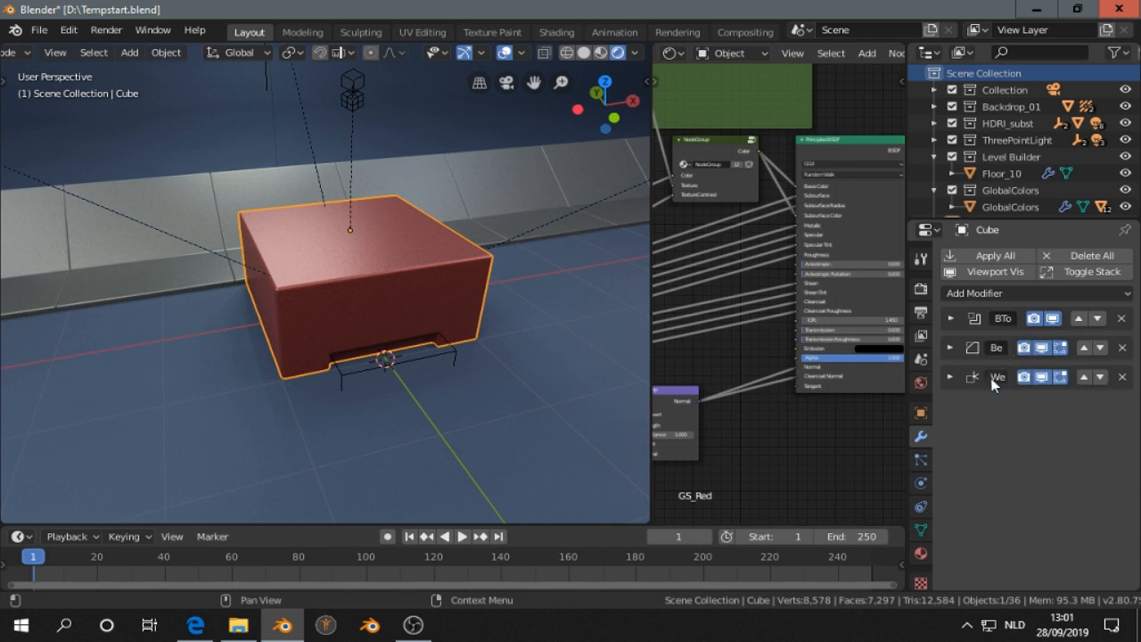
{"action": "mouse_move", "coordinate": [996, 376]}
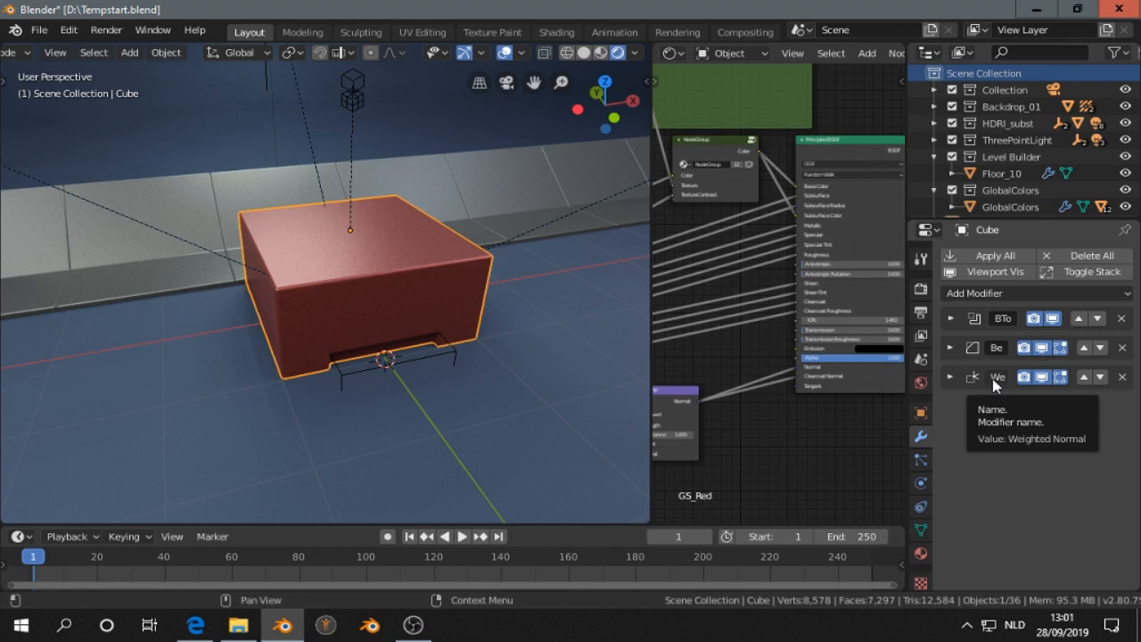
{"action": "mouse_move", "coordinate": [521, 321]}
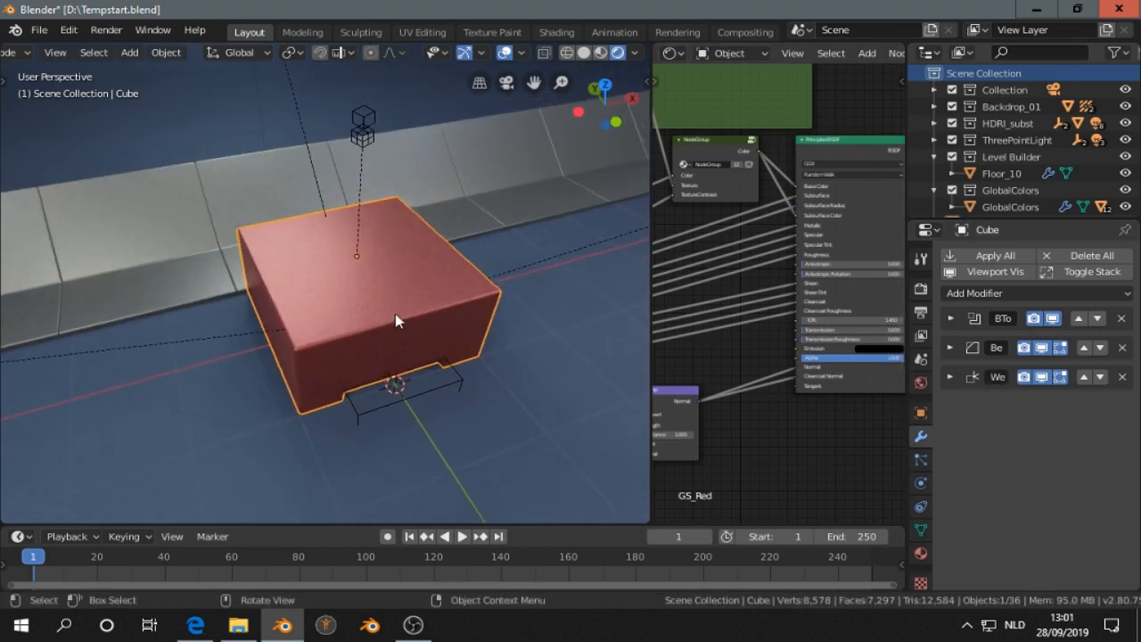
Step: Orbit over the box top and enter Edit Mode on the red box's grid mesh
{"action": "left_click_drag", "start_coordinate": [396, 321], "coordinate": [363, 298]}
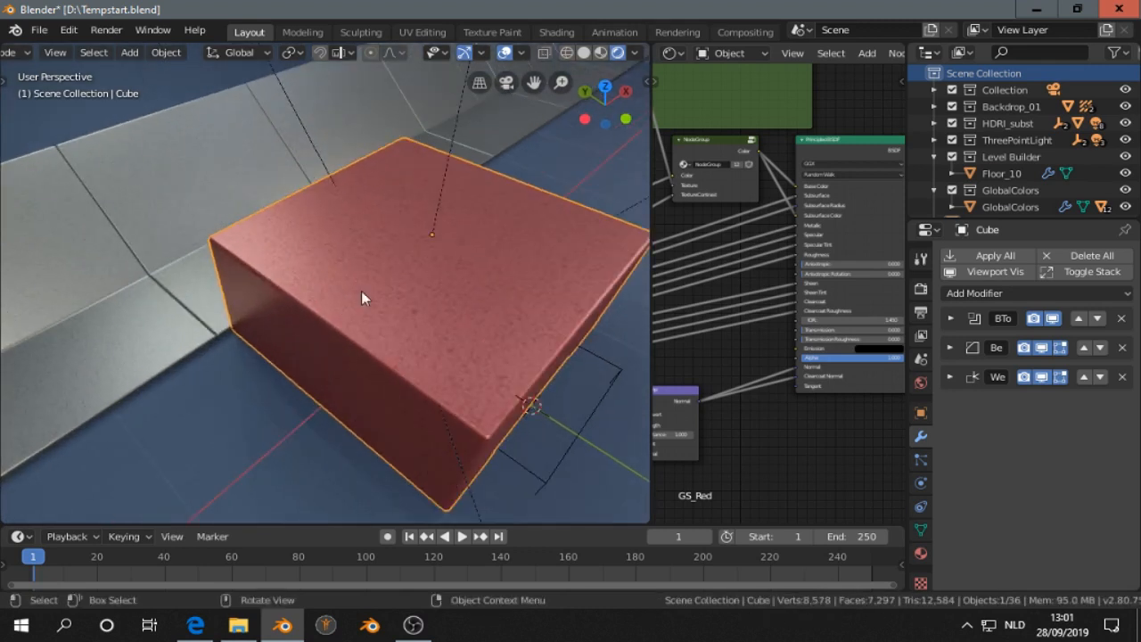
{"action": "key", "text": "Tab"}
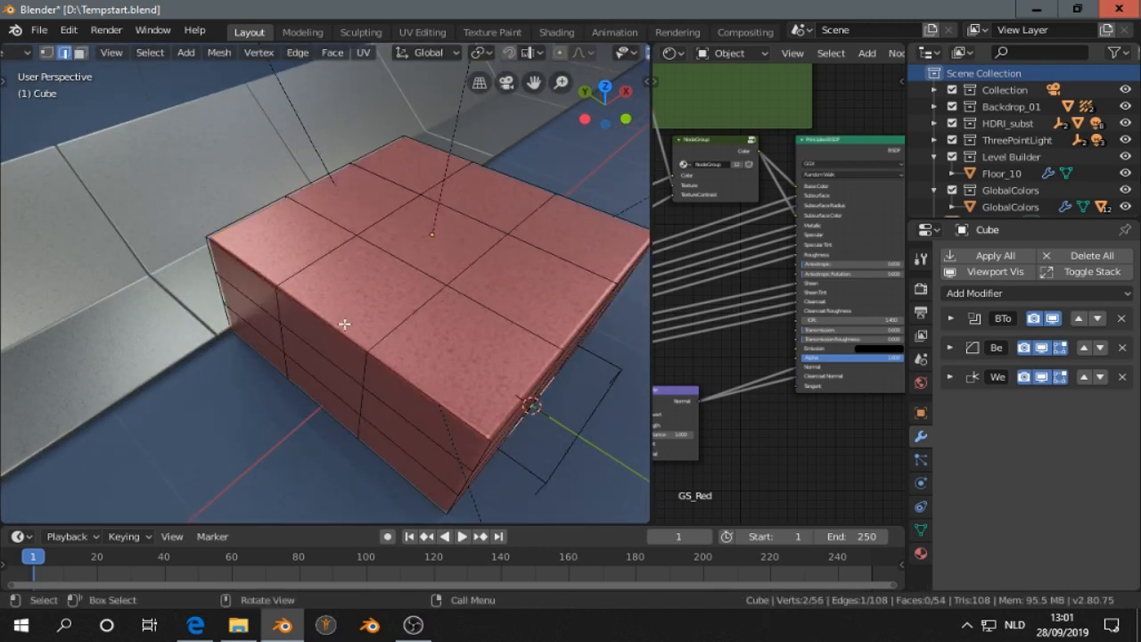
{"action": "mouse_move", "coordinate": [339, 326]}
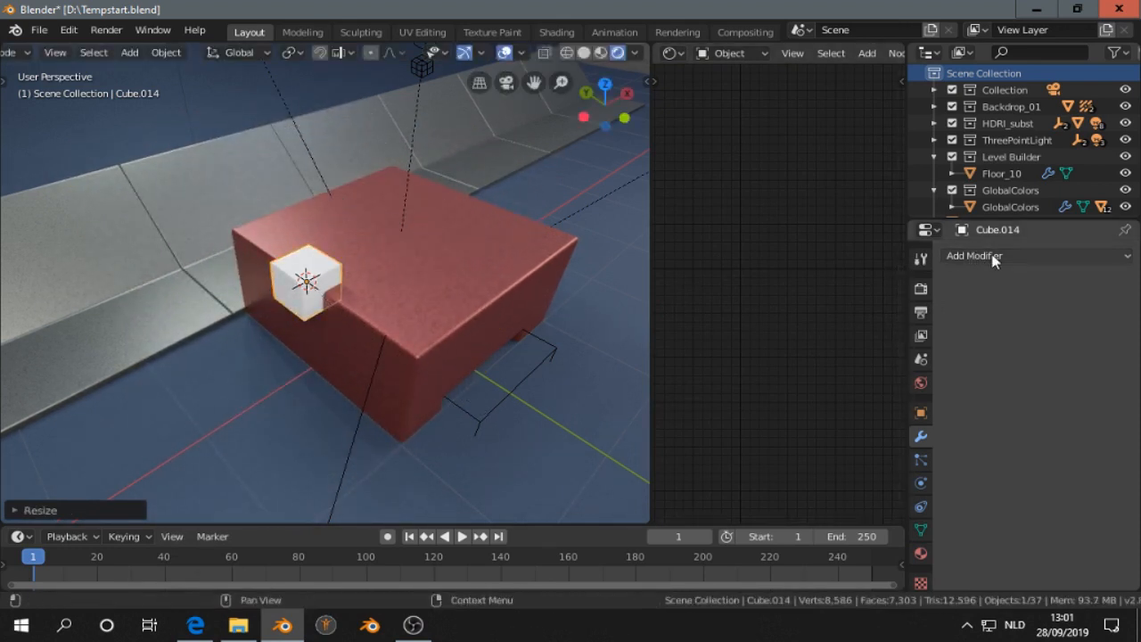
Step: Give the small cube a Mirror modifier with the red box as mirror object, notching opposite top corners
{"action": "left_click", "coordinate": [973, 256]}
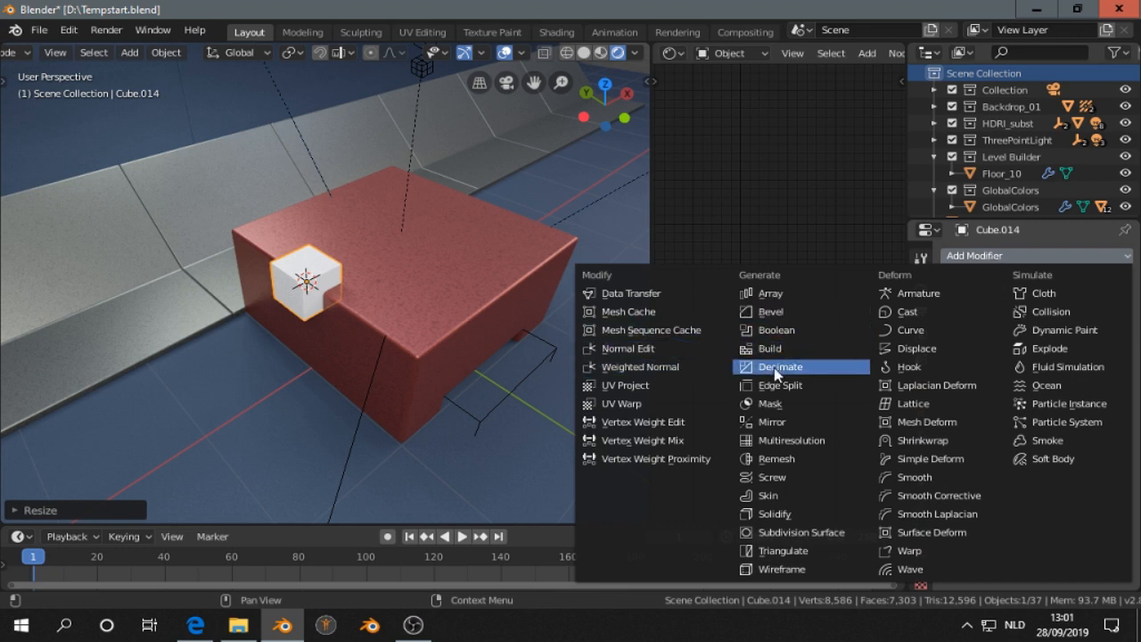
{"action": "left_click", "coordinate": [772, 421]}
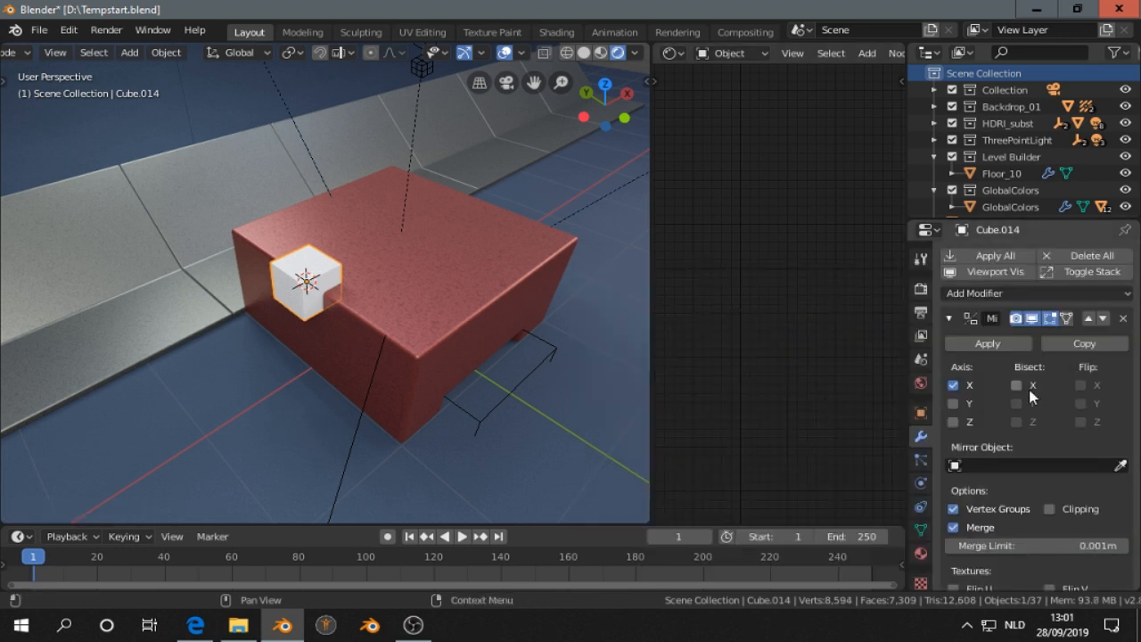
{"action": "mouse_move", "coordinate": [1080, 446]}
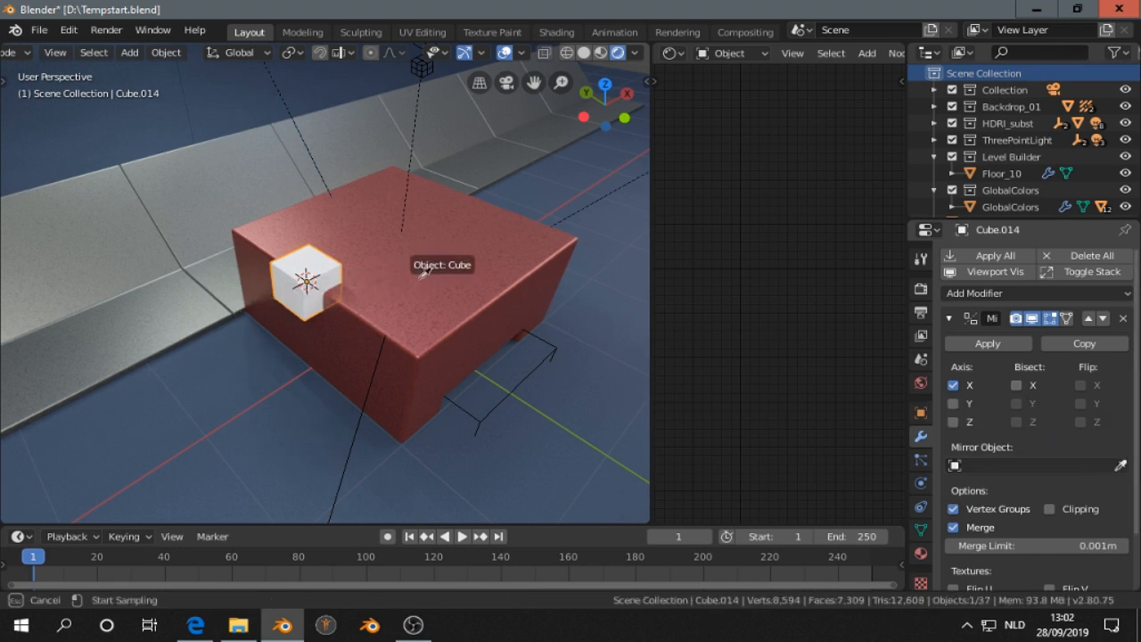
{"action": "left_click", "coordinate": [1034, 463]}
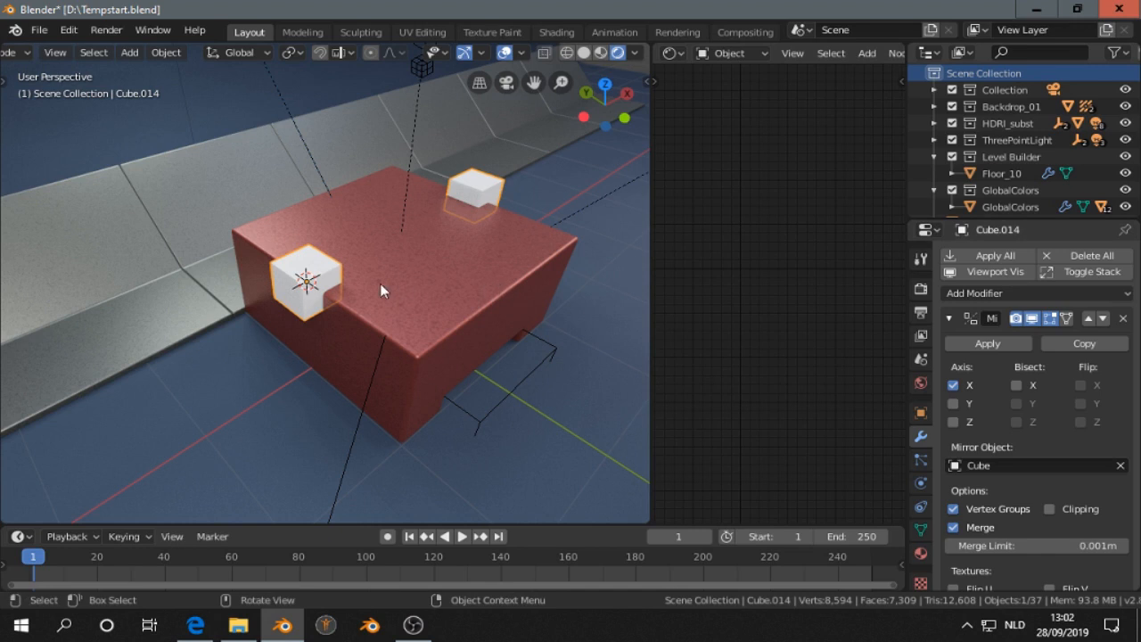
{"action": "mouse_move", "coordinate": [472, 276]}
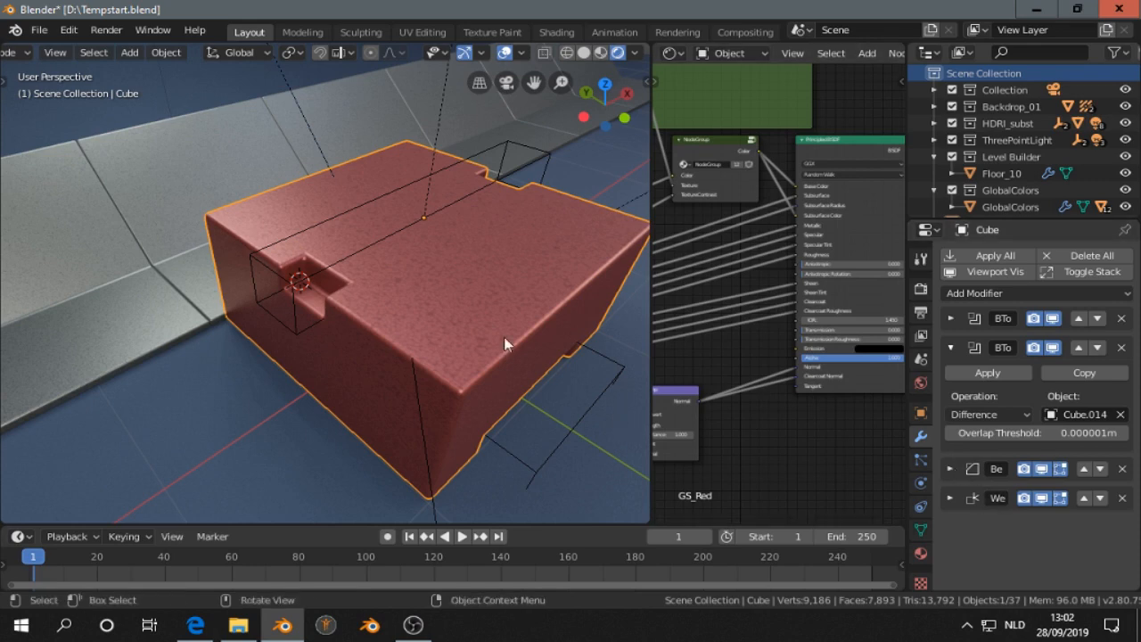
{"action": "left_click_drag", "start_coordinate": [506, 344], "coordinate": [524, 151]}
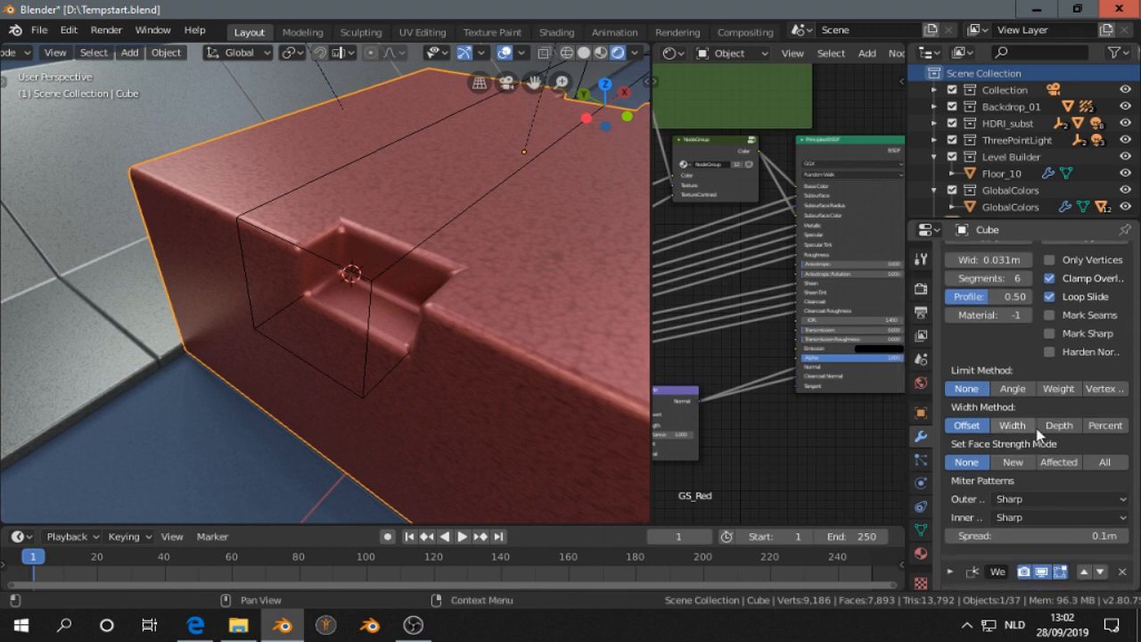
Step: Select the notch cutter Cube.014 and unwrap its UVs in Edit Mode
{"action": "left_click", "coordinate": [1012, 389]}
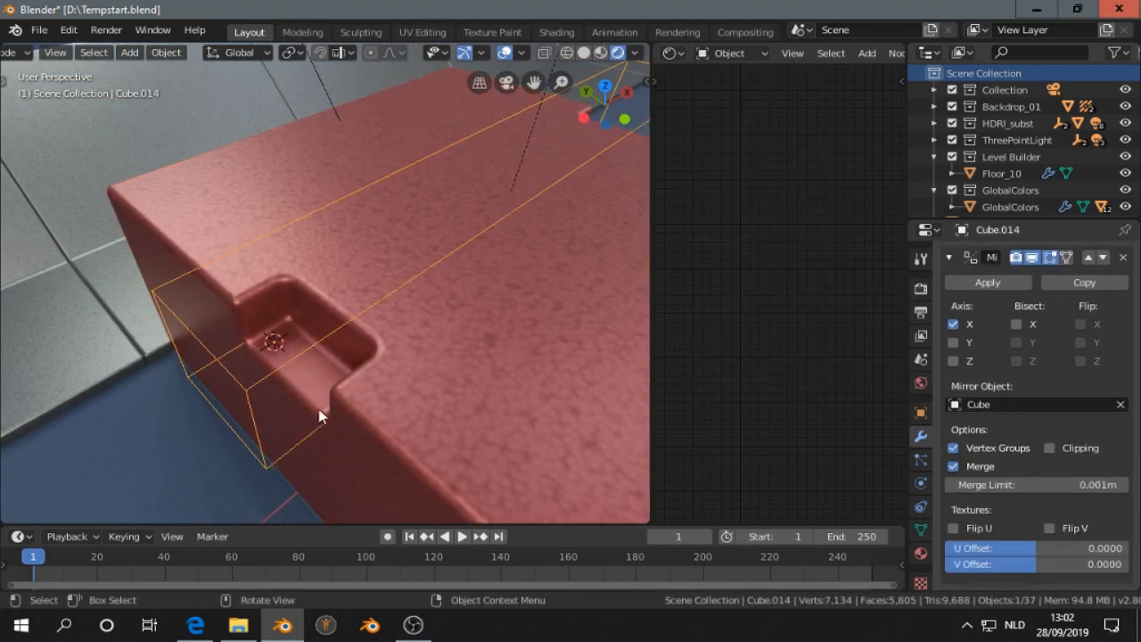
{"action": "key", "text": "Tab"}
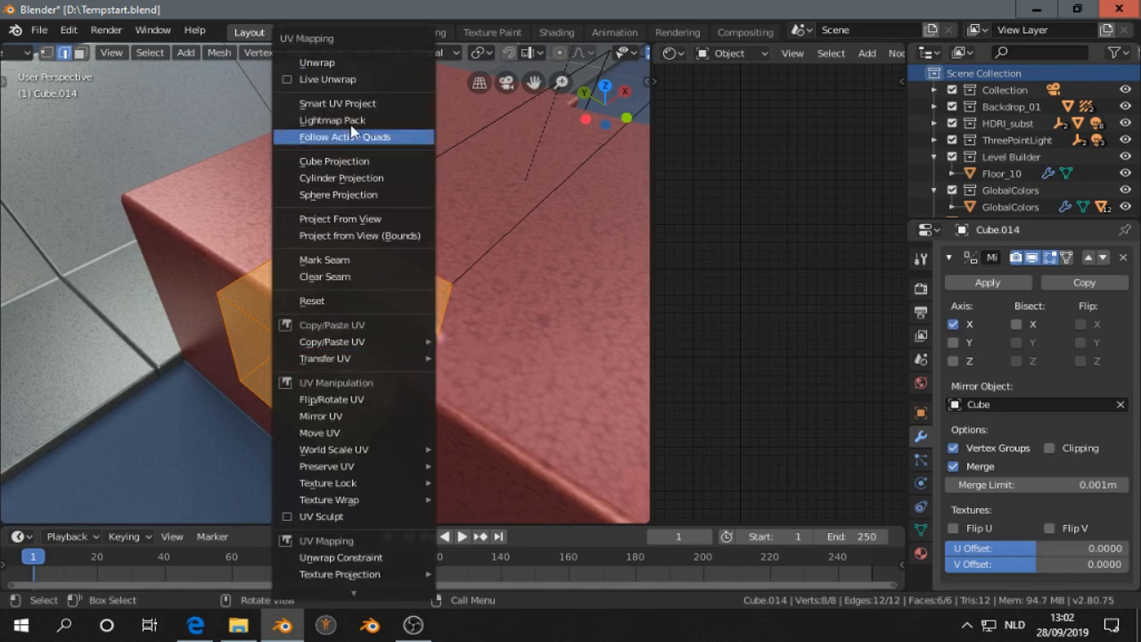
{"action": "left_click", "coordinate": [346, 136]}
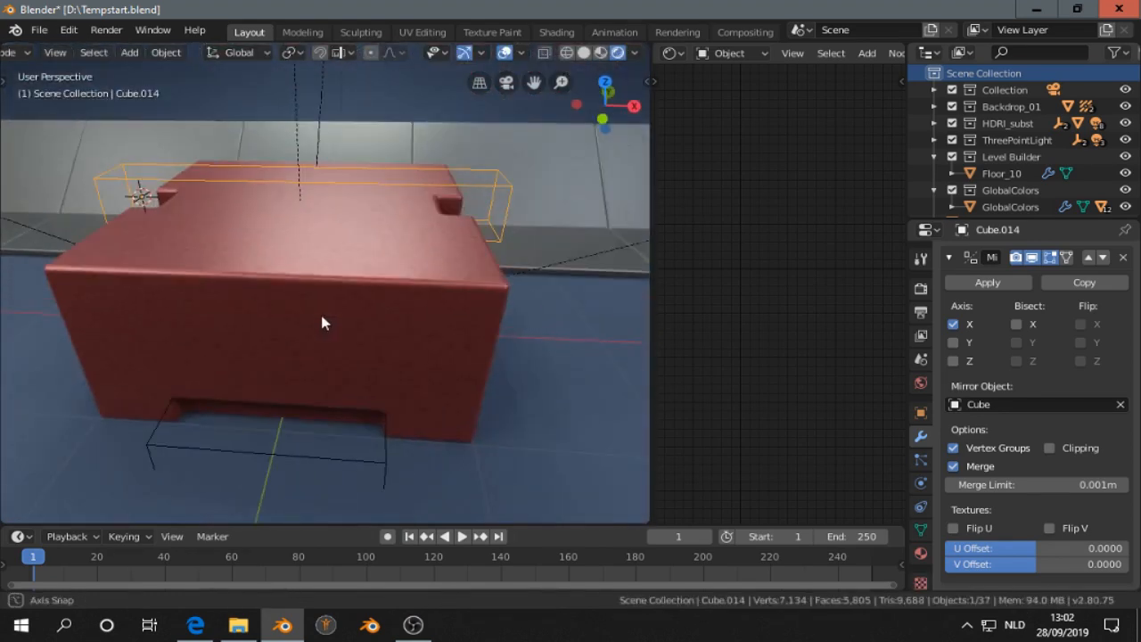
{"action": "left_click_drag", "start_coordinate": [324, 322], "coordinate": [382, 328]}
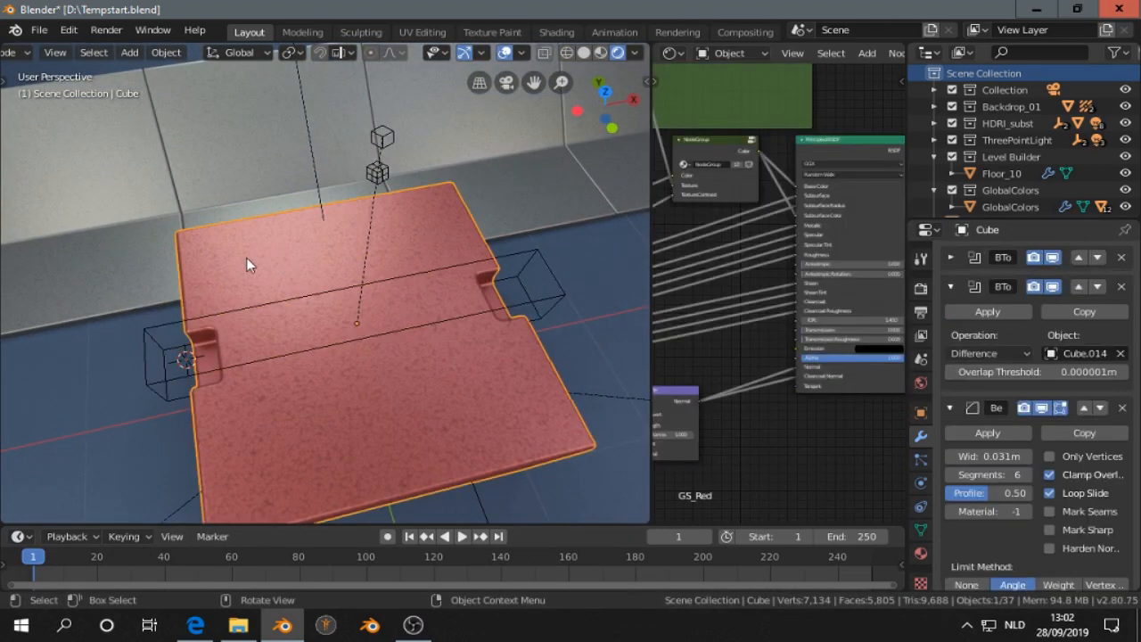
Step: Give the Cylinder a Mirror modifier on X and Y about the Cube, placing cutters at all four top corners
{"action": "key", "text": "Tab"}
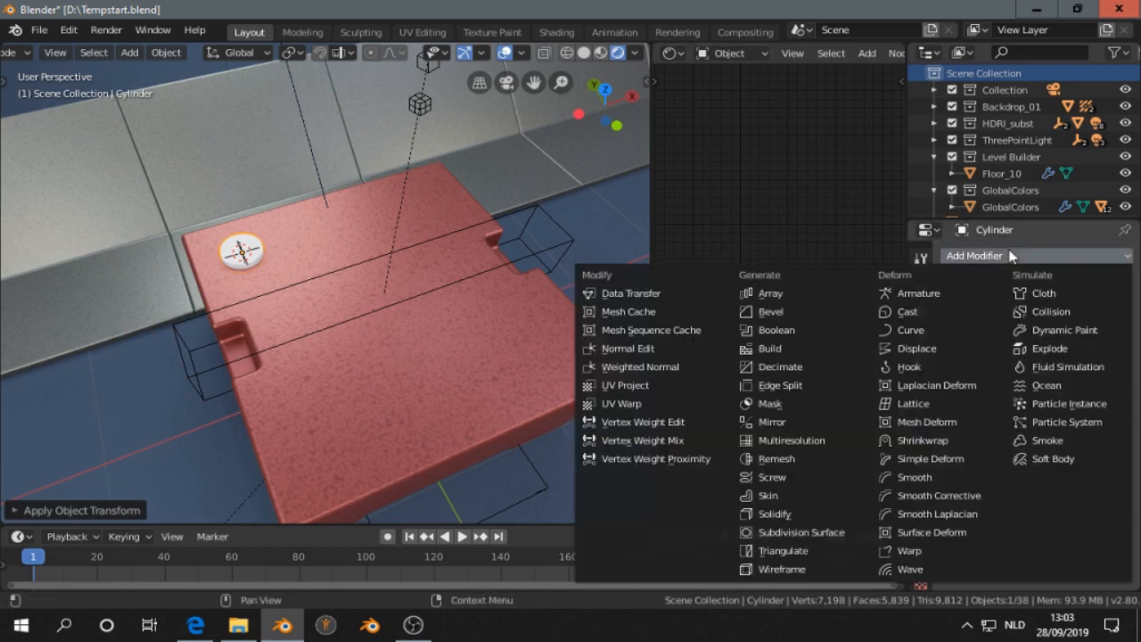
{"action": "left_click", "coordinate": [770, 420]}
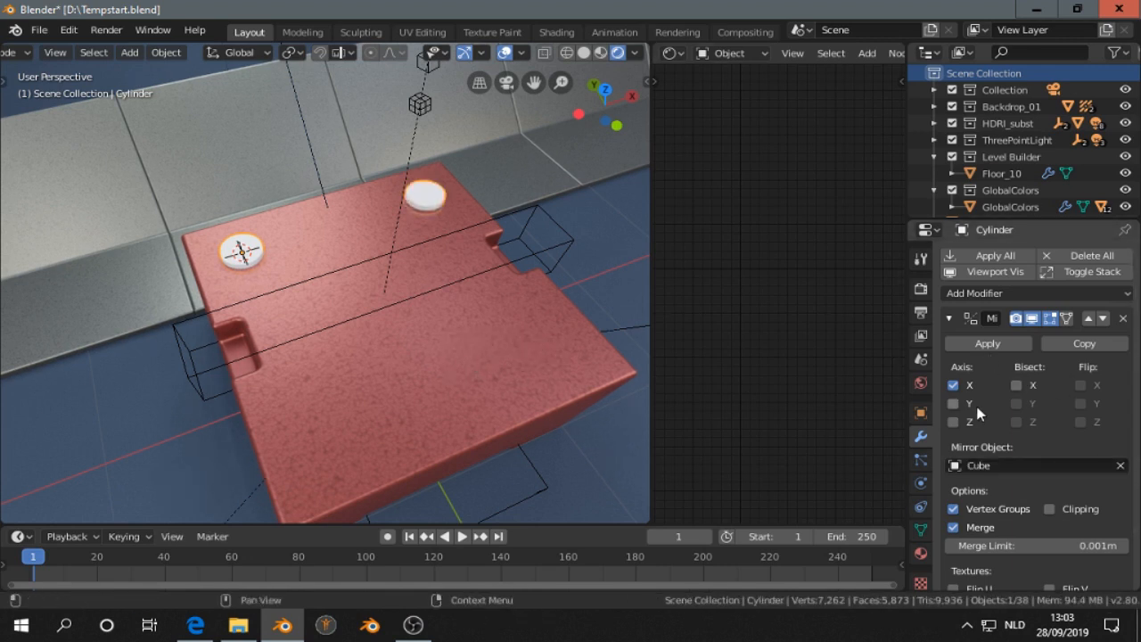
{"action": "left_click", "coordinate": [952, 403]}
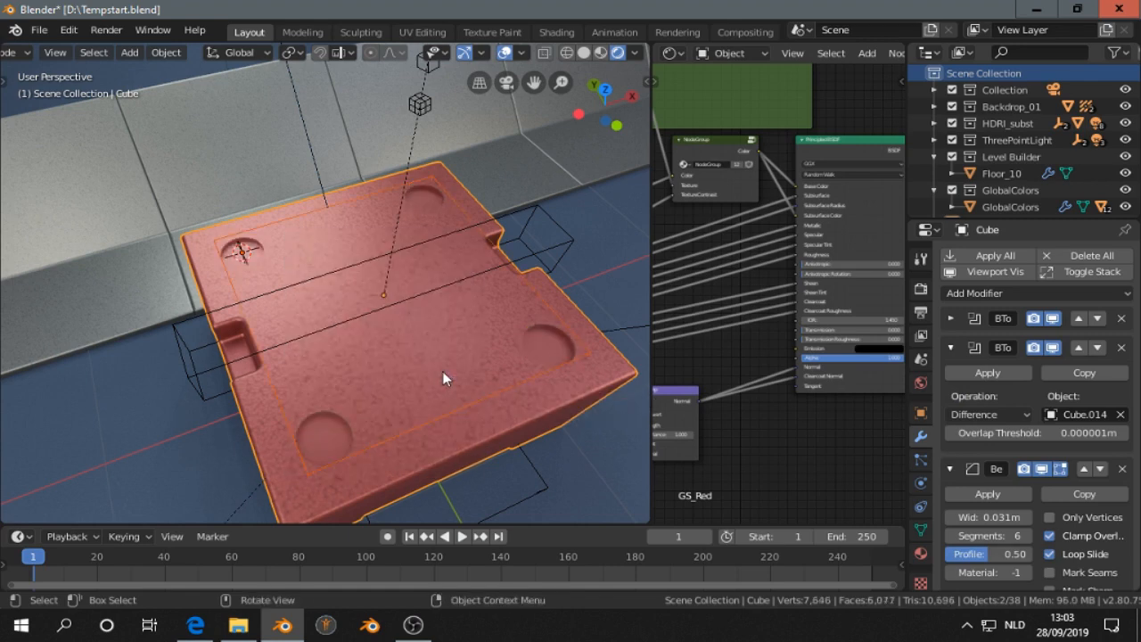
Step: Add a Weighted Normal modifier to the box and check its mesh in Edit Mode after the round recesses are cut
{"action": "left_click_drag", "start_coordinate": [445, 377], "coordinate": [449, 333]}
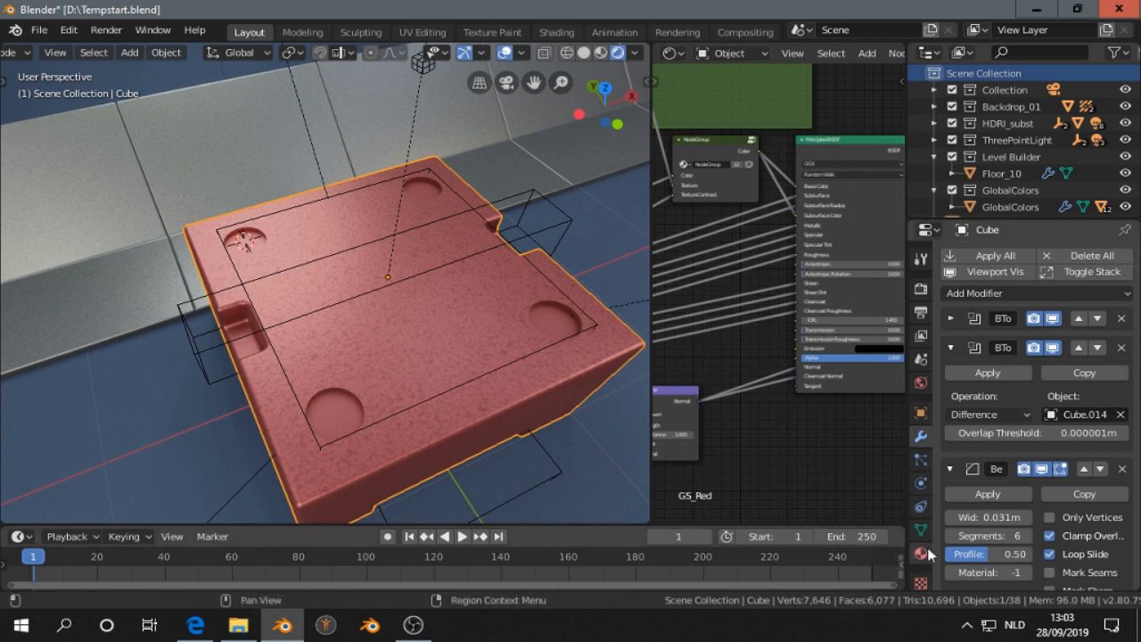
{"action": "left_click", "coordinate": [950, 348]}
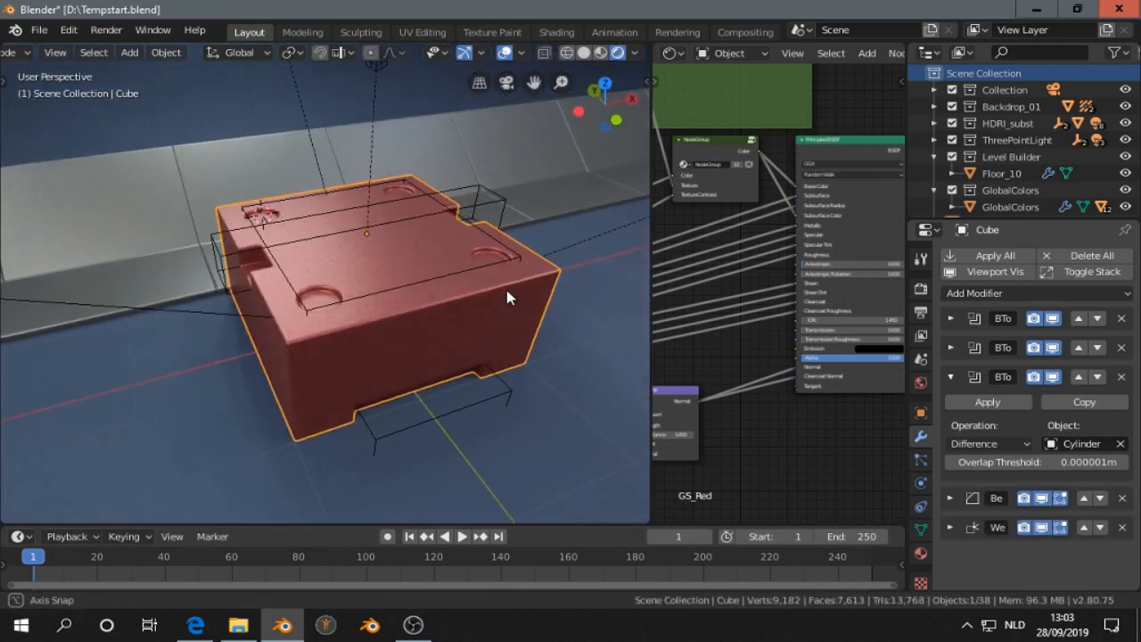
{"action": "key", "text": "Tab"}
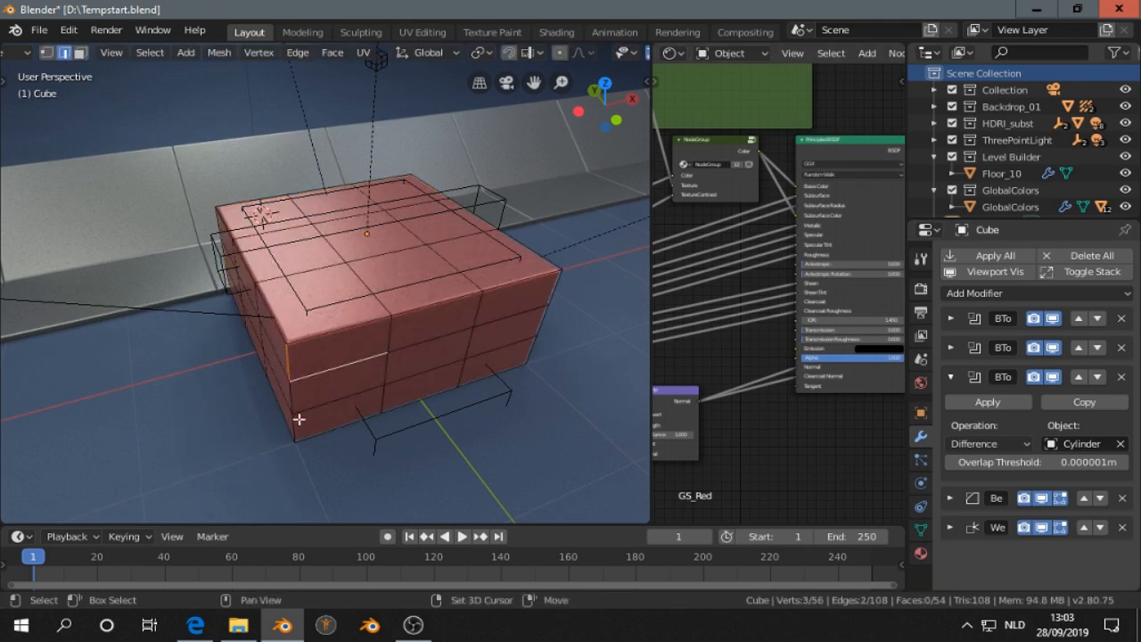
{"action": "mouse_move", "coordinate": [292, 390]}
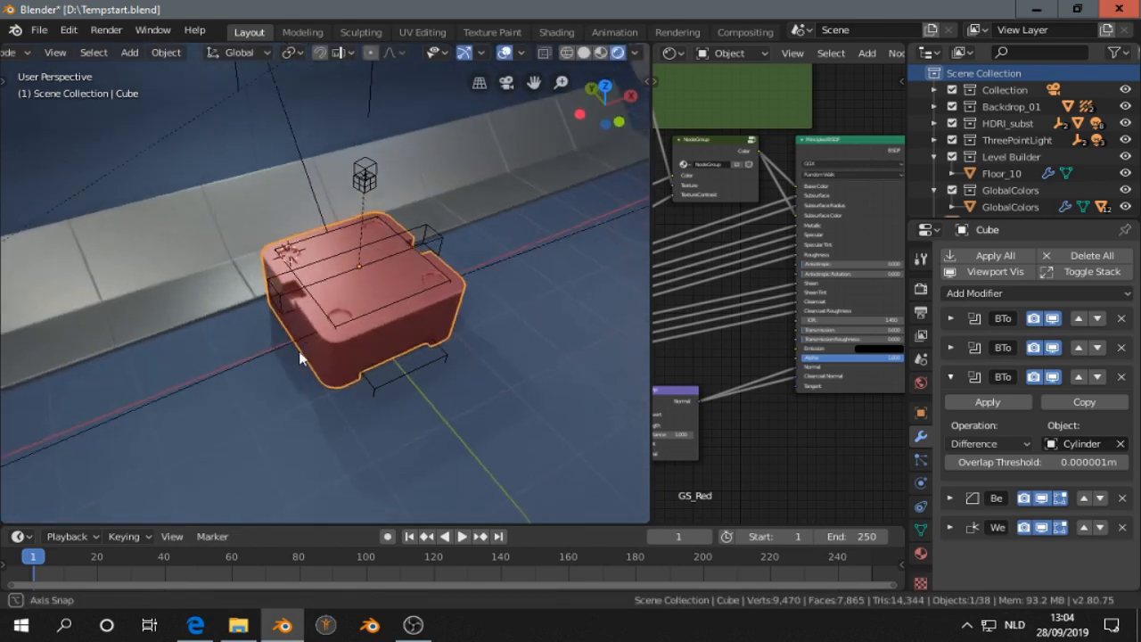
{"action": "left_click_drag", "start_coordinate": [356, 267], "coordinate": [285, 250]}
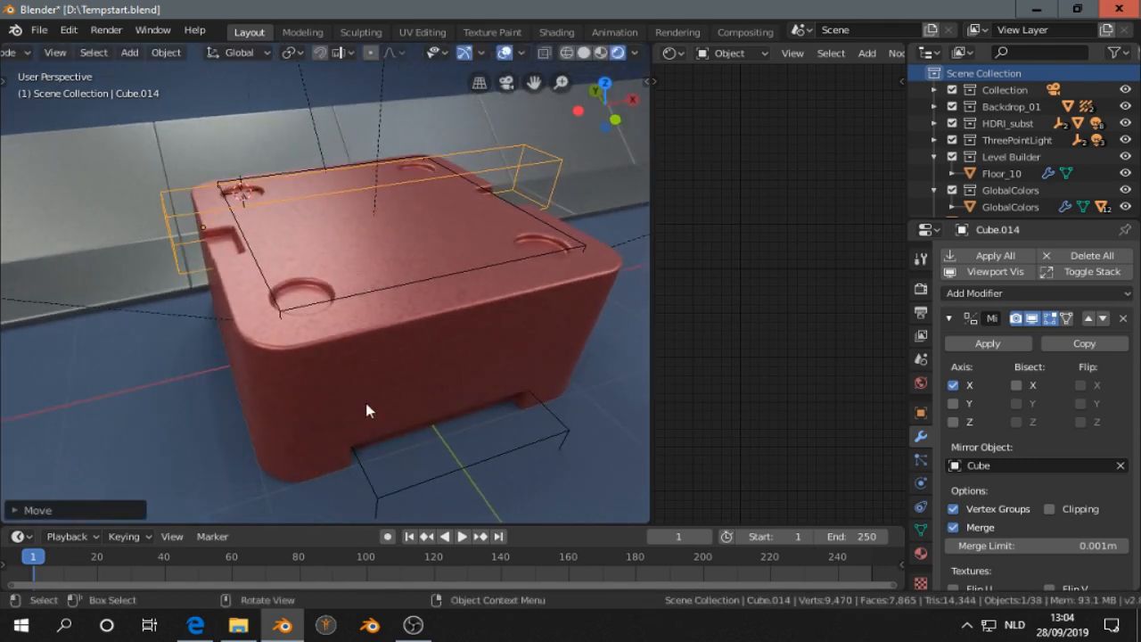
{"action": "mouse_move", "coordinate": [203, 504]}
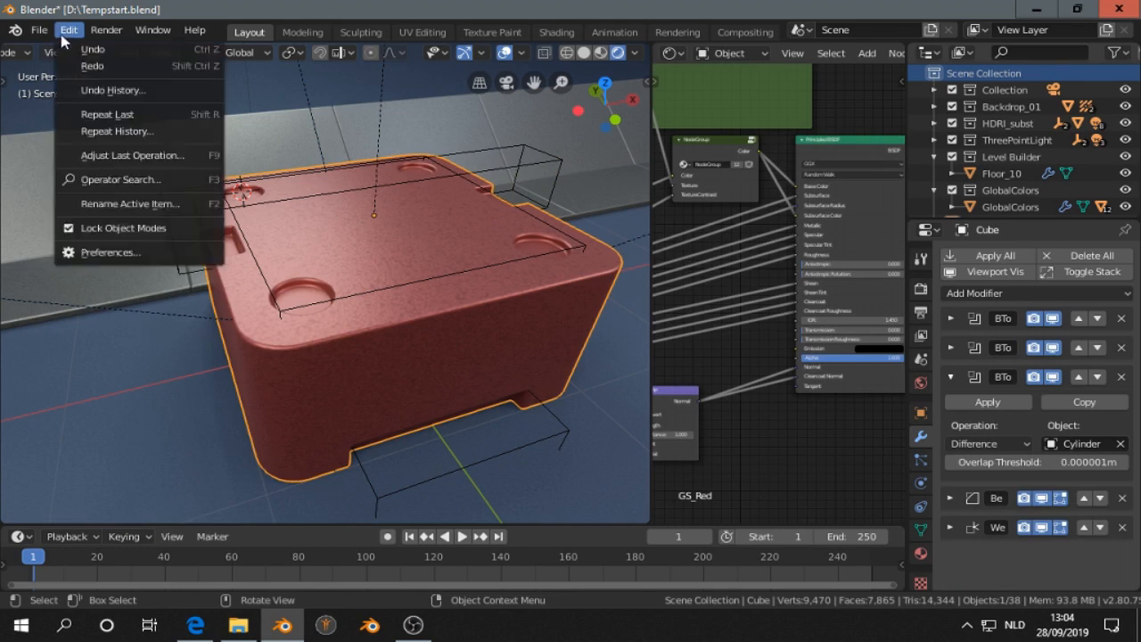
{"action": "left_click", "coordinate": [110, 253]}
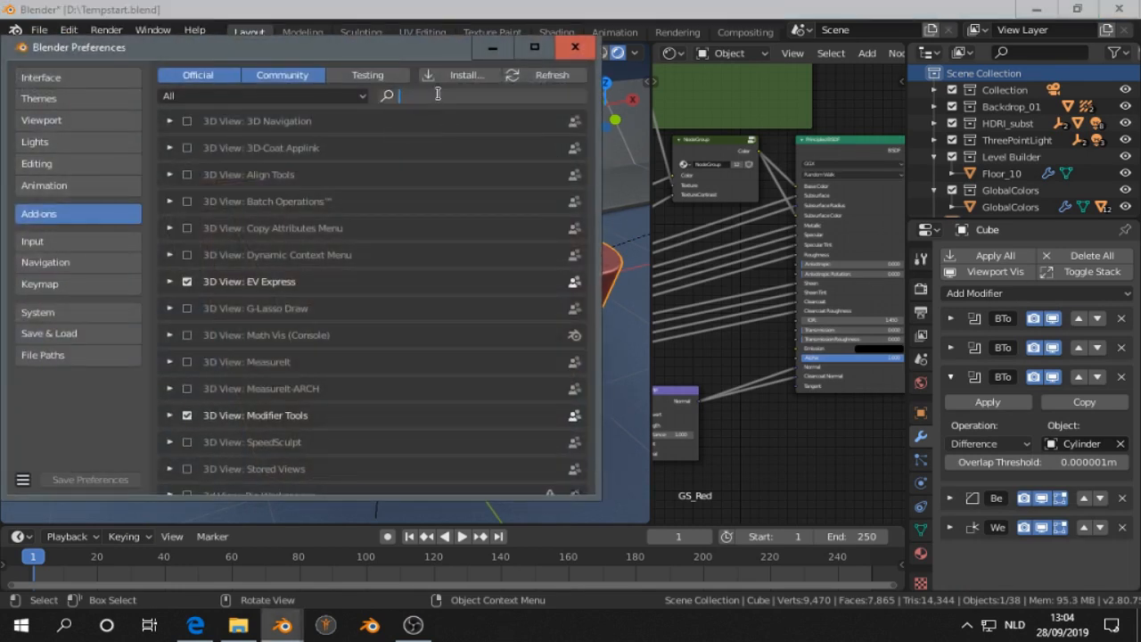
{"action": "type", "text": "bool"}
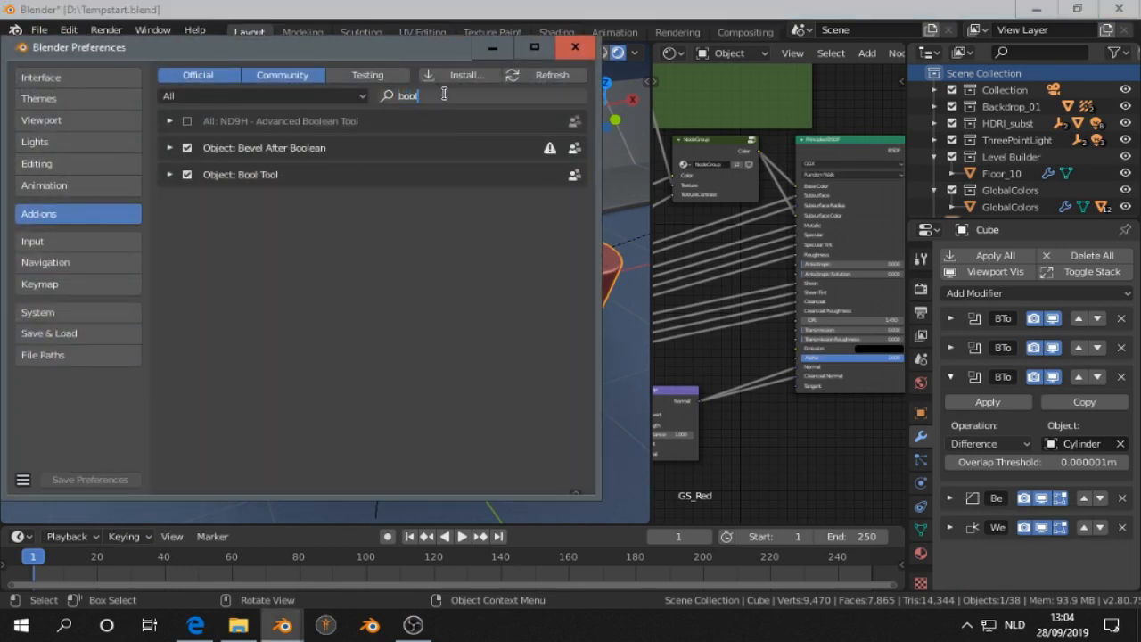
{"action": "left_click", "coordinate": [169, 175]}
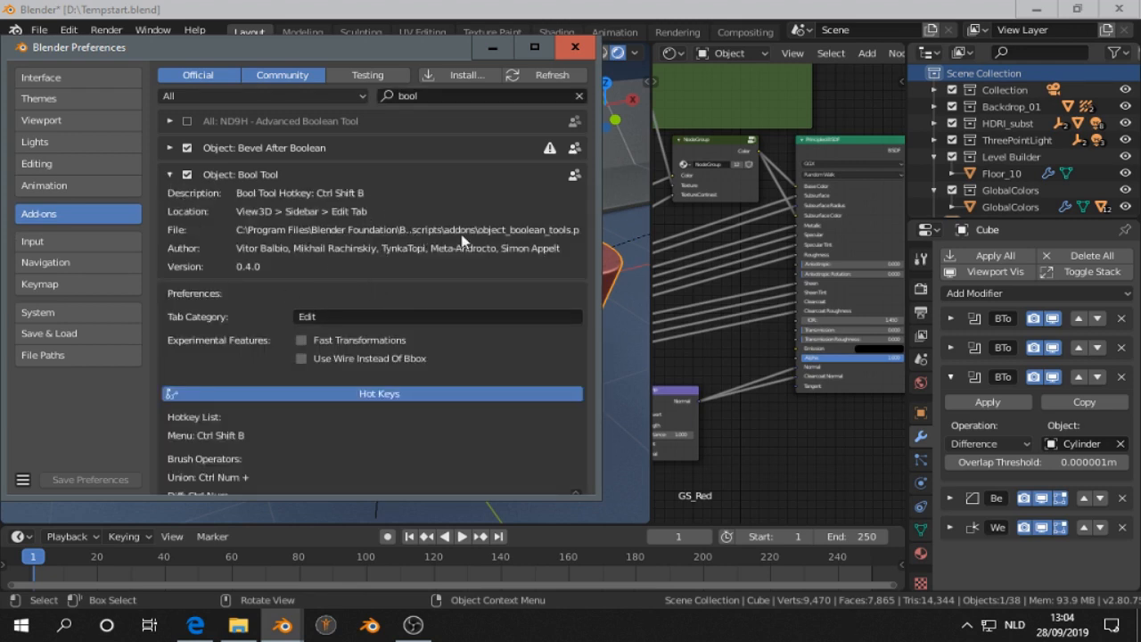
{"action": "mouse_move", "coordinate": [508, 242]}
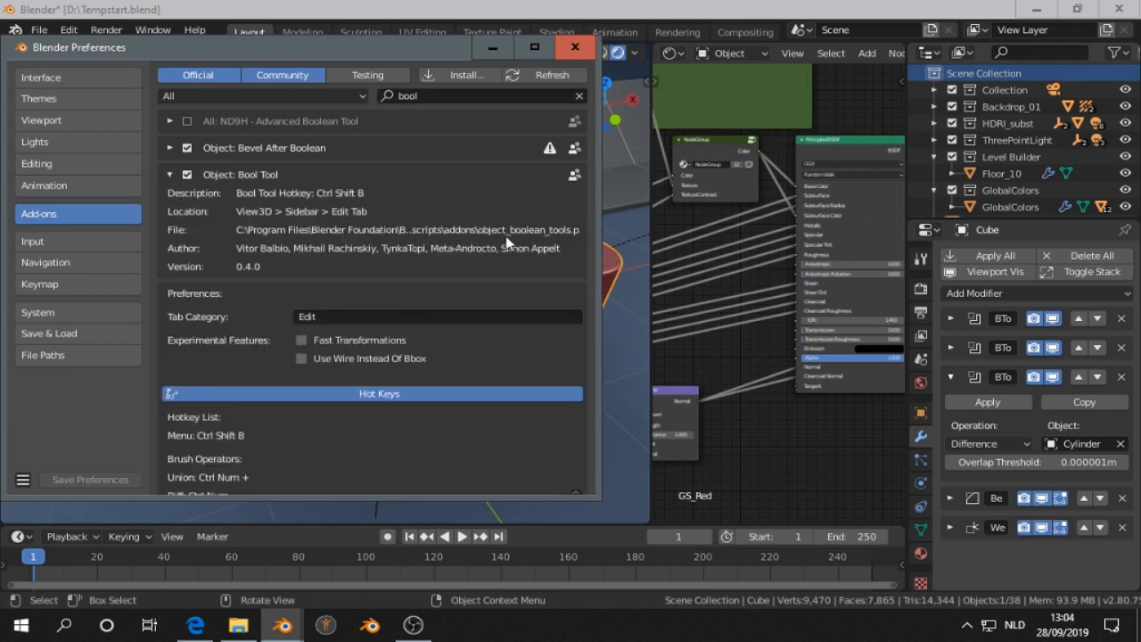
{"action": "mouse_move", "coordinate": [497, 239]}
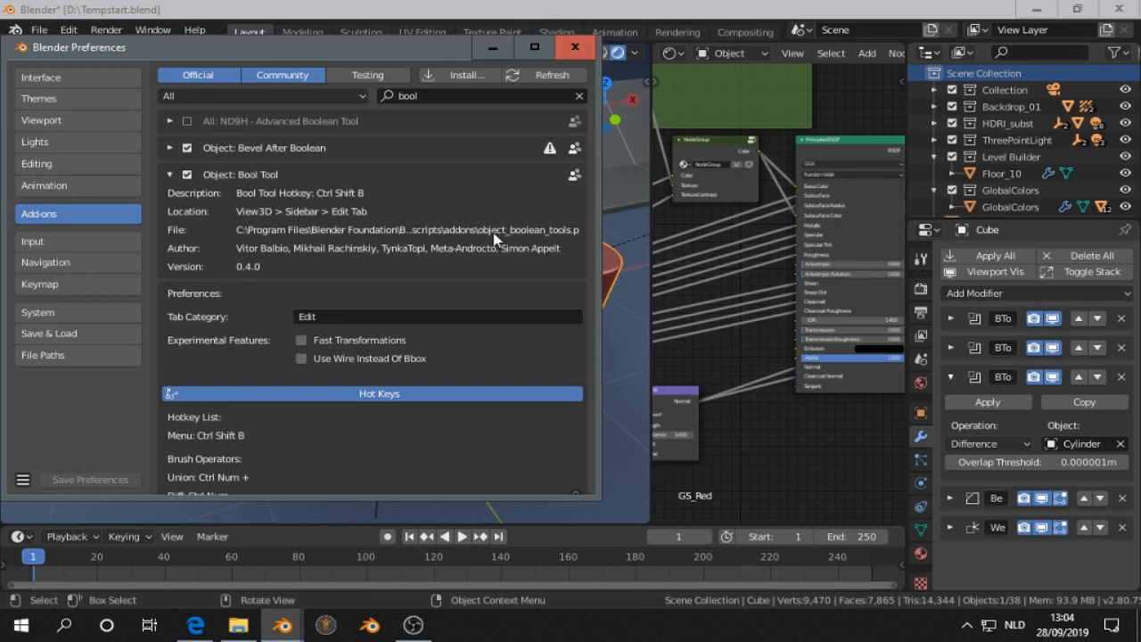
{"action": "scroll", "scroll_direction": "down", "scroll_amount": 3}
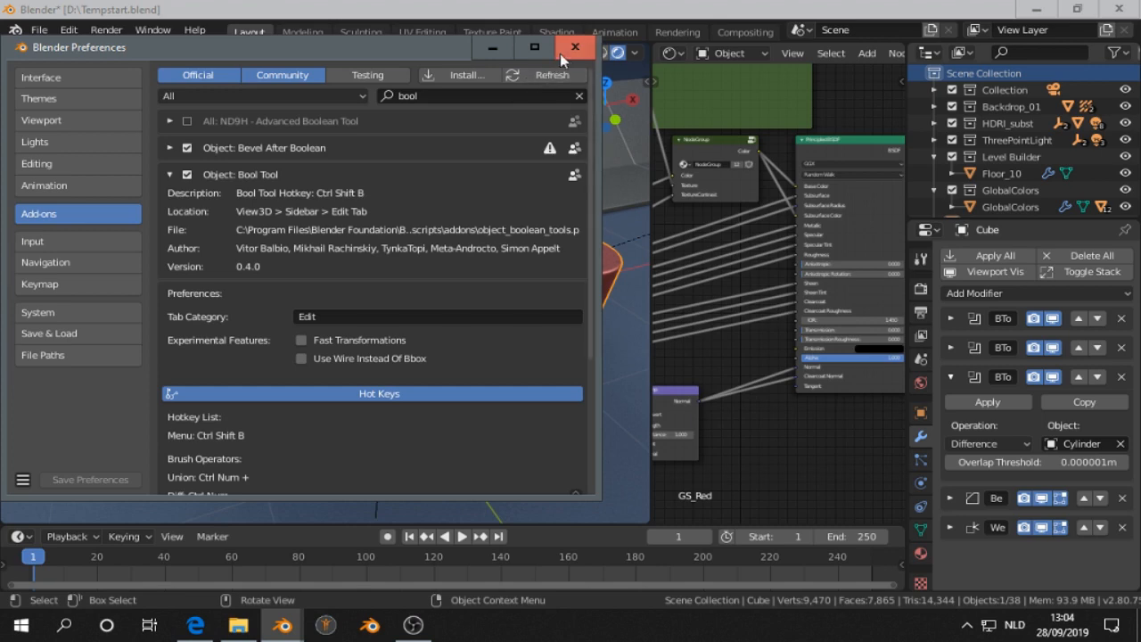
{"action": "mouse_move", "coordinate": [574, 46]}
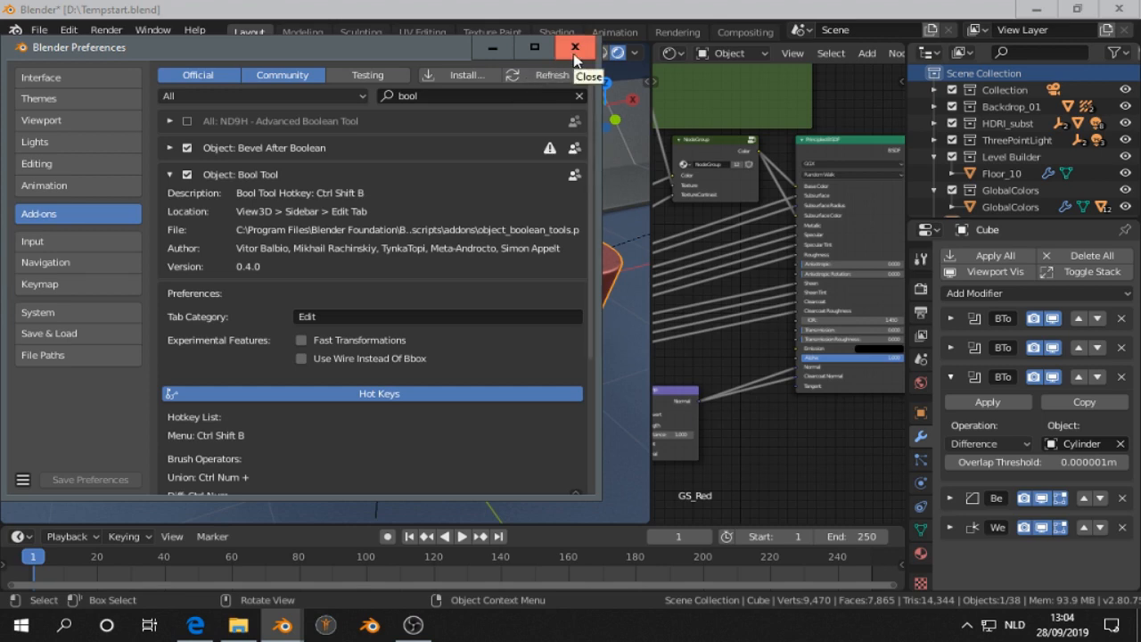
{"action": "left_click", "coordinate": [574, 46]}
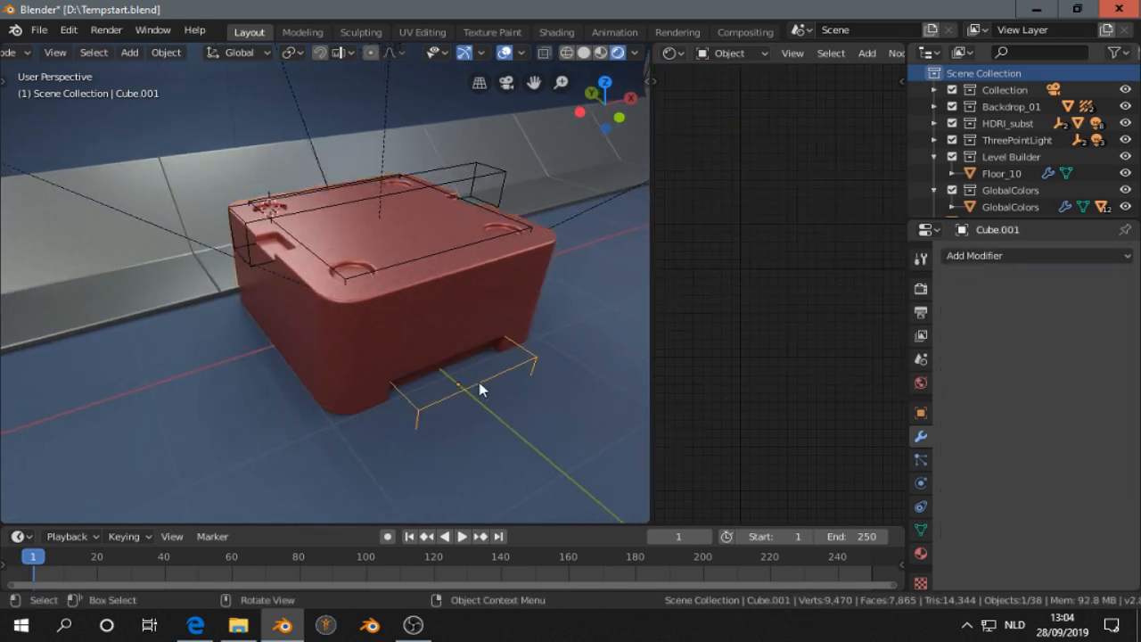
{"action": "mouse_move", "coordinate": [274, 260]}
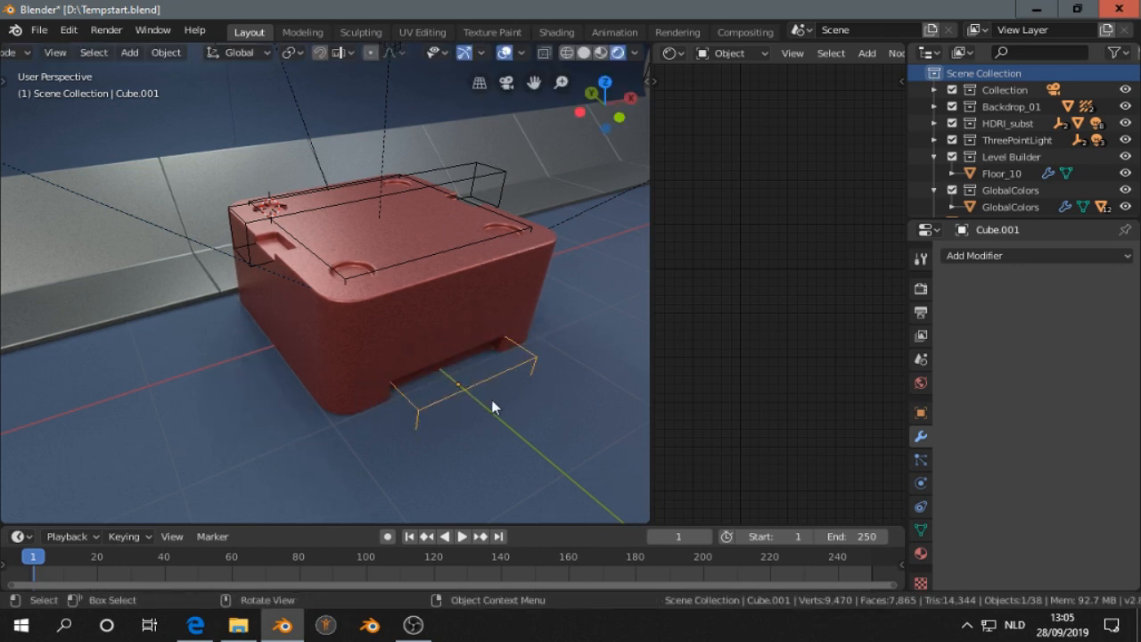
Step: Edit Cube.001 and extrude its top face upward into an upside-down T cutter
{"action": "key", "text": "Tab"}
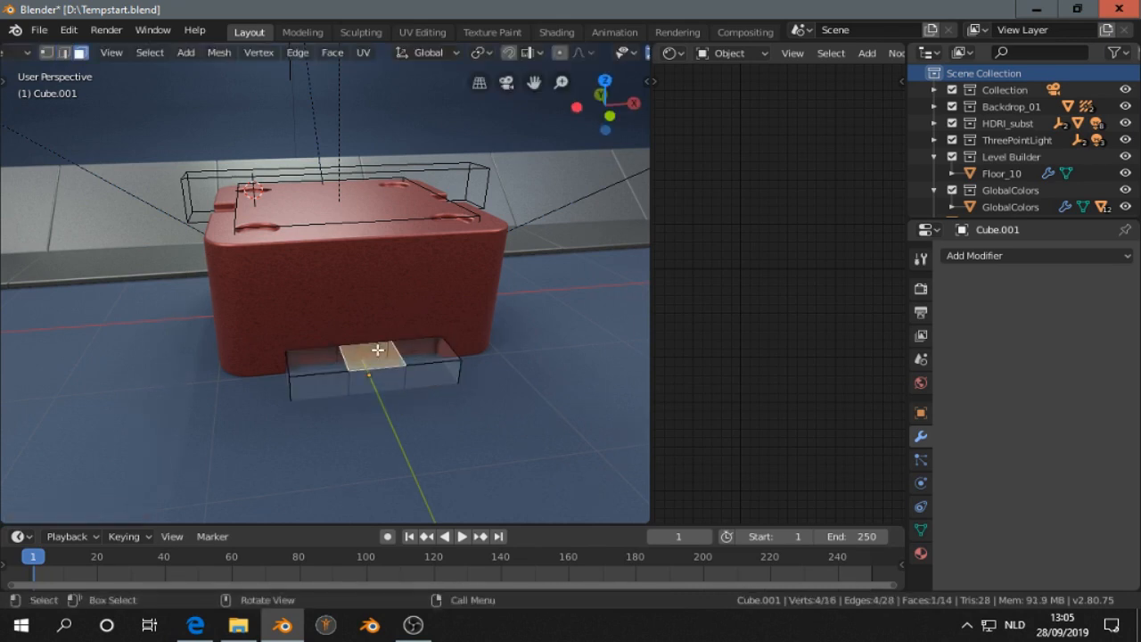
{"action": "left_click_drag", "start_coordinate": [374, 353], "coordinate": [375, 282]}
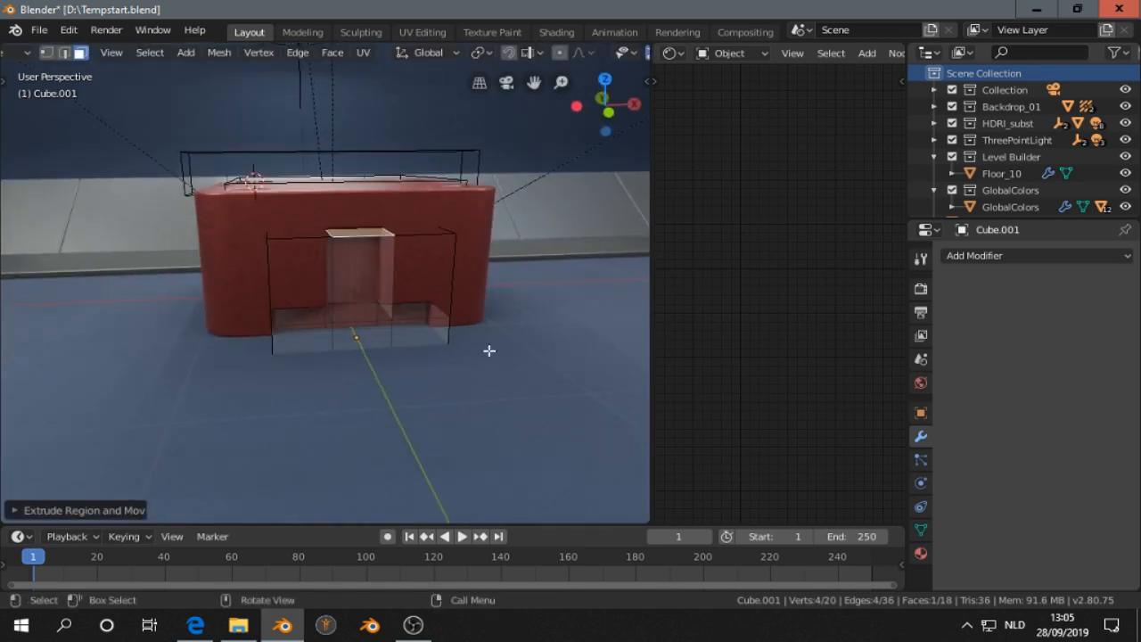
{"action": "key", "text": "s"}
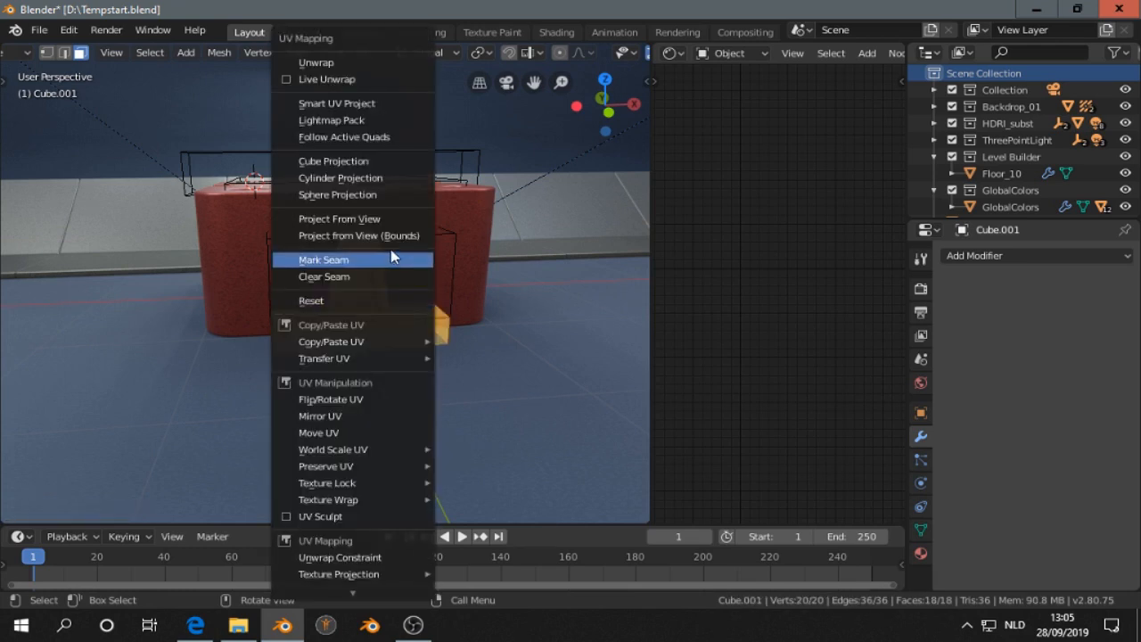
Step: Smart UV Project the cutter and move it along Y into the box front
{"action": "left_click", "coordinate": [336, 102]}
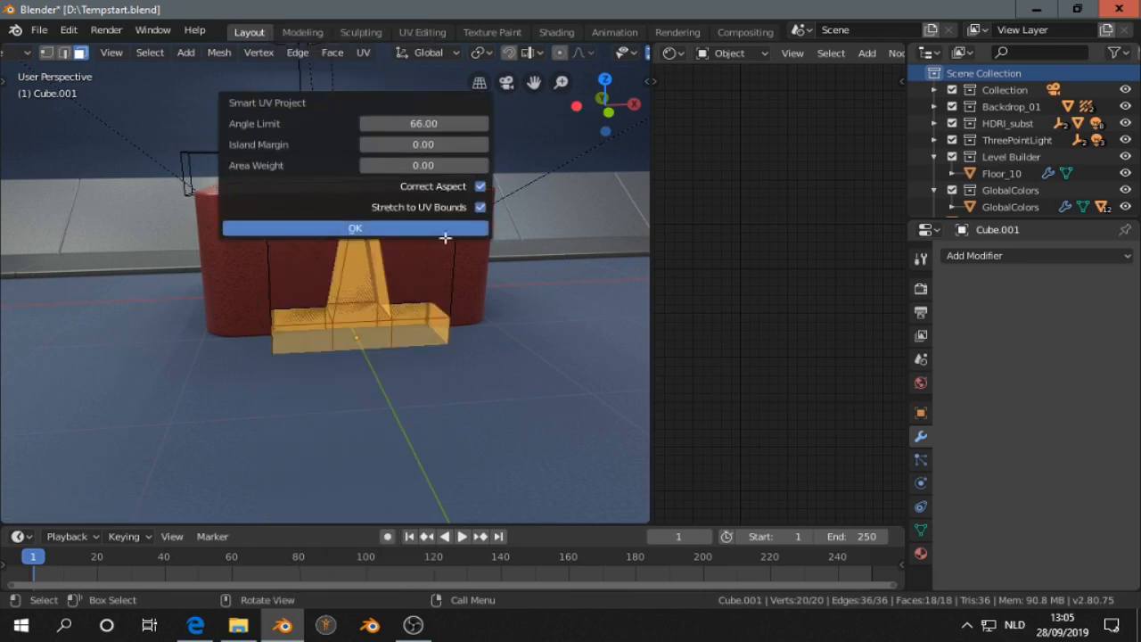
{"action": "left_click", "coordinate": [354, 228]}
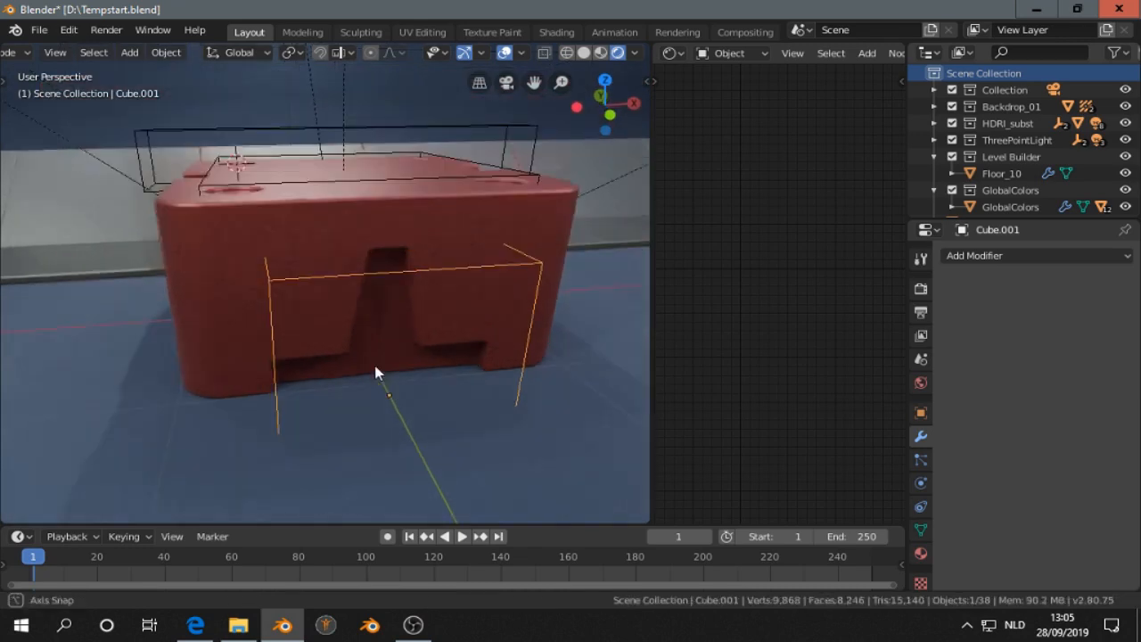
{"action": "key", "text": "g"}
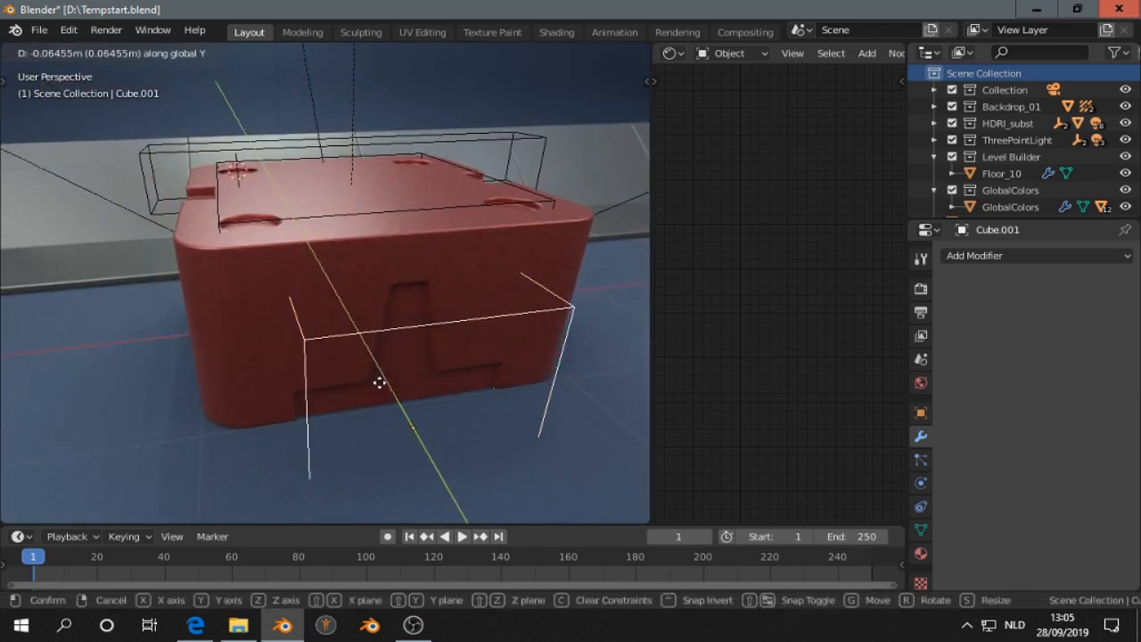